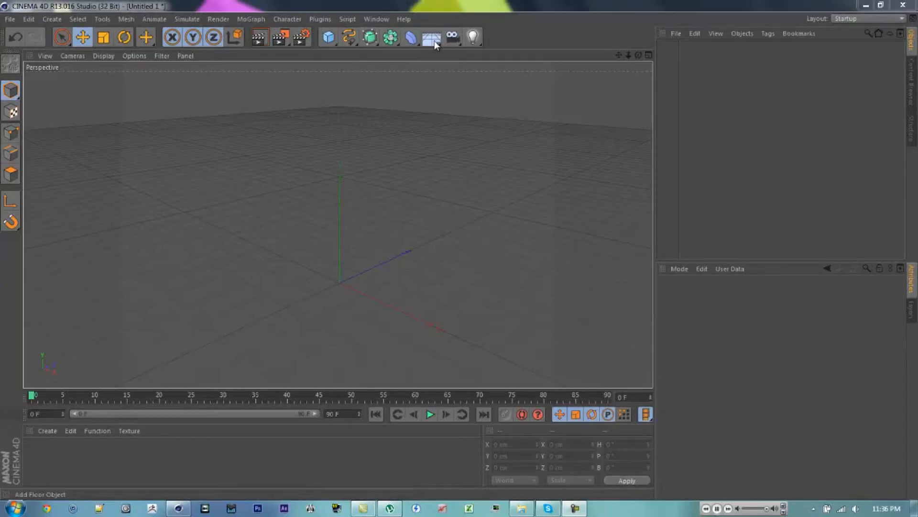
# Step: Add a Floor and a Cube, with the cube raised high on Y above the floor
pyautogui.click(430, 37)
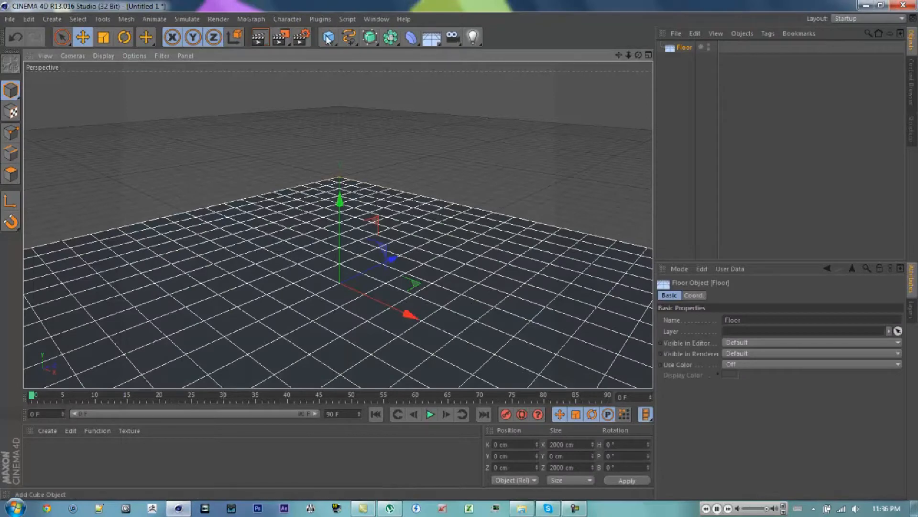
pyautogui.click(327, 36)
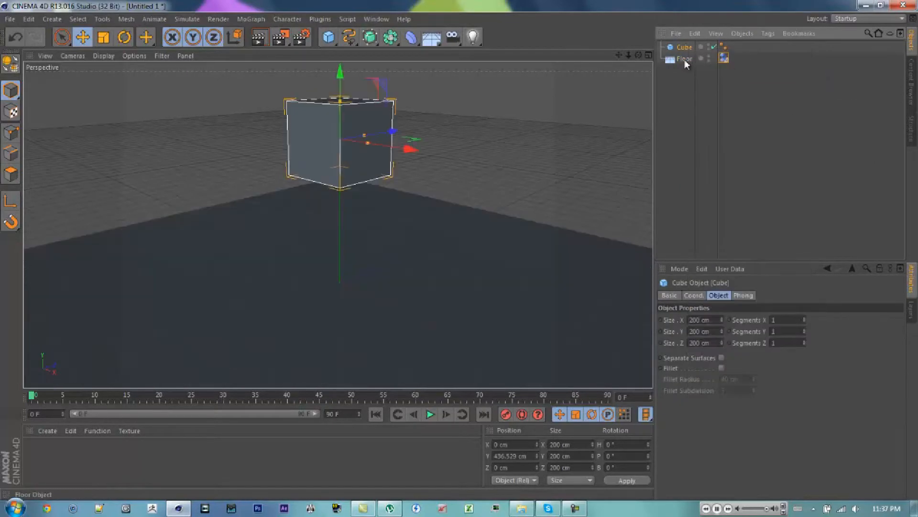
pyautogui.click(684, 59)
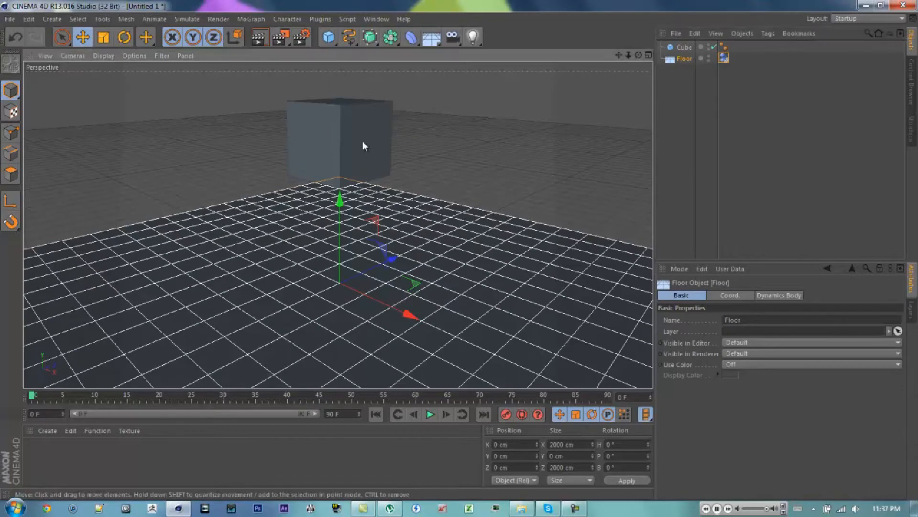
pyautogui.click(320, 19)
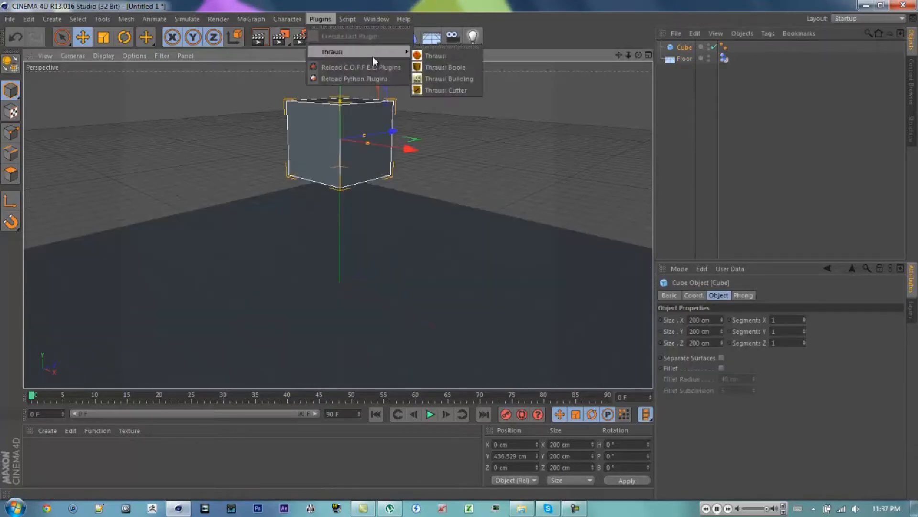
# Step: Break the cube into 7 pieces with Thrausi's Break Now
pyautogui.click(436, 55)
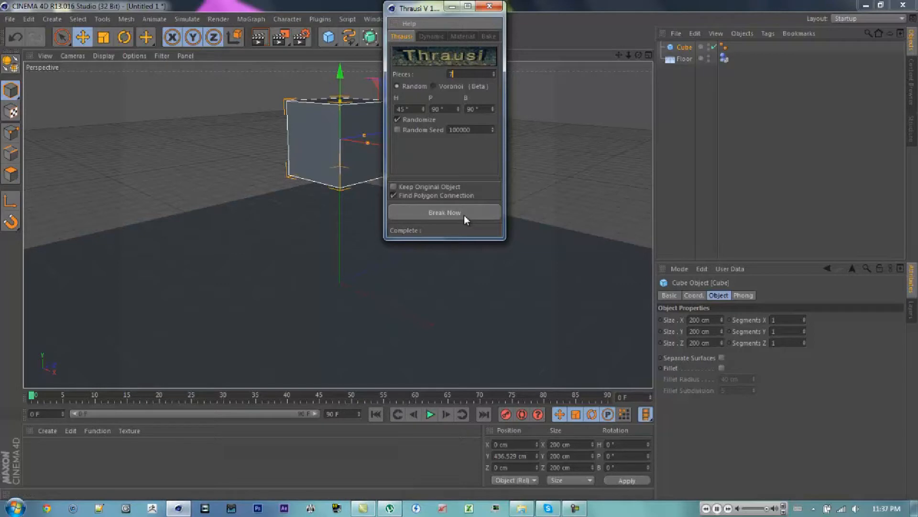
pyautogui.click(444, 211)
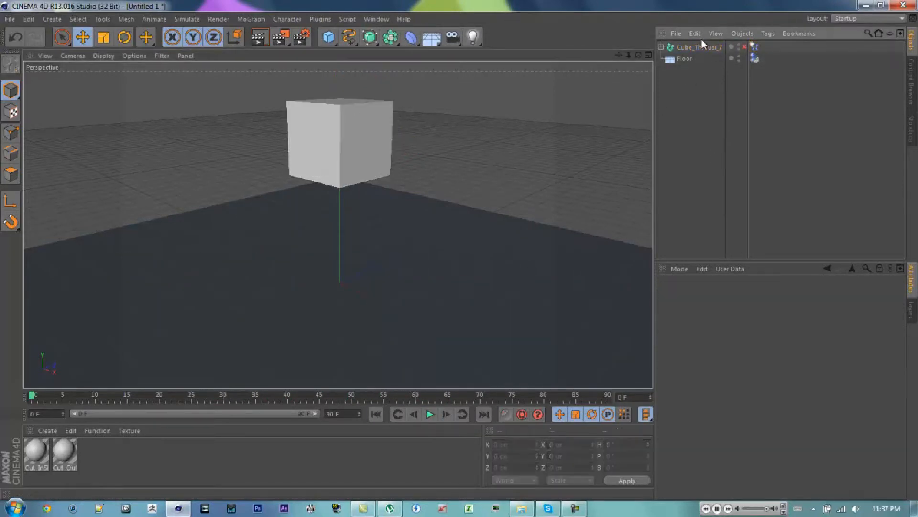
pyautogui.moveTo(697, 46)
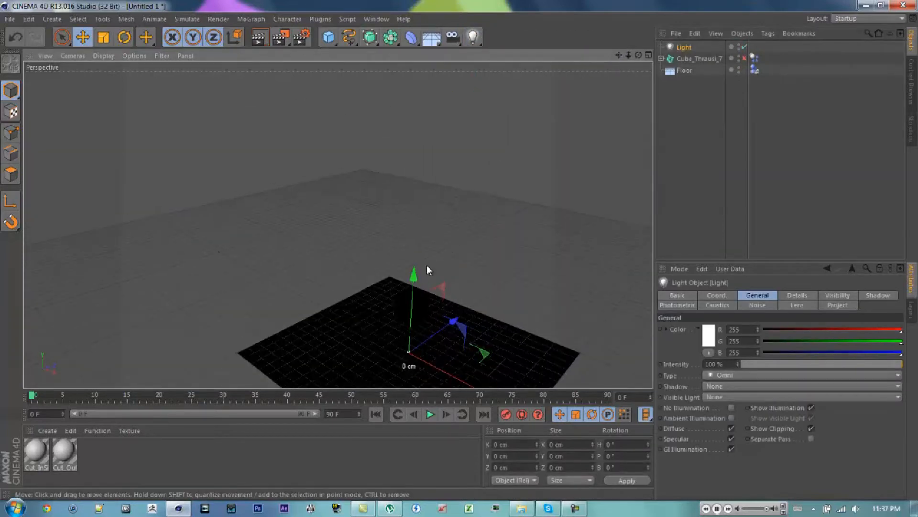
# Step: Position two omni lights above the cube and lower Light.1's intensity
pyautogui.moveTo(410, 281); pyautogui.dragTo(563, 276)
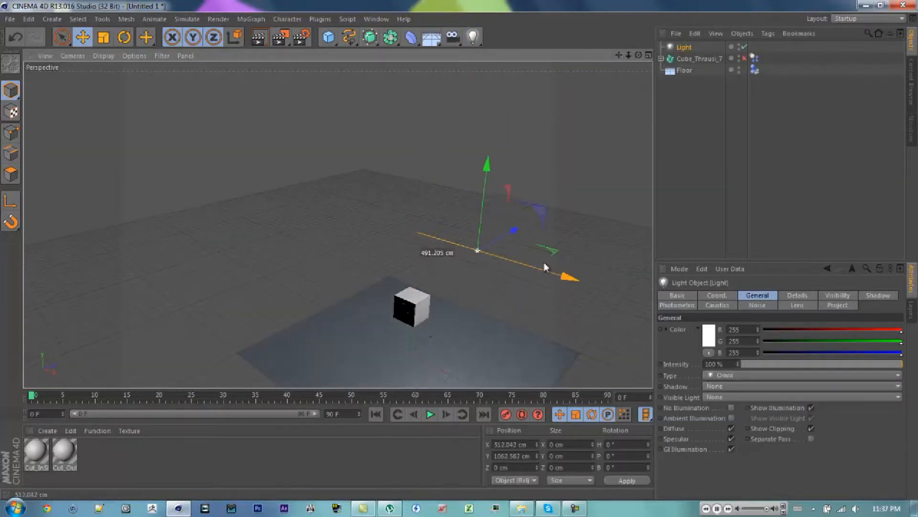
pyautogui.moveTo(571, 276); pyautogui.dragTo(612, 158)
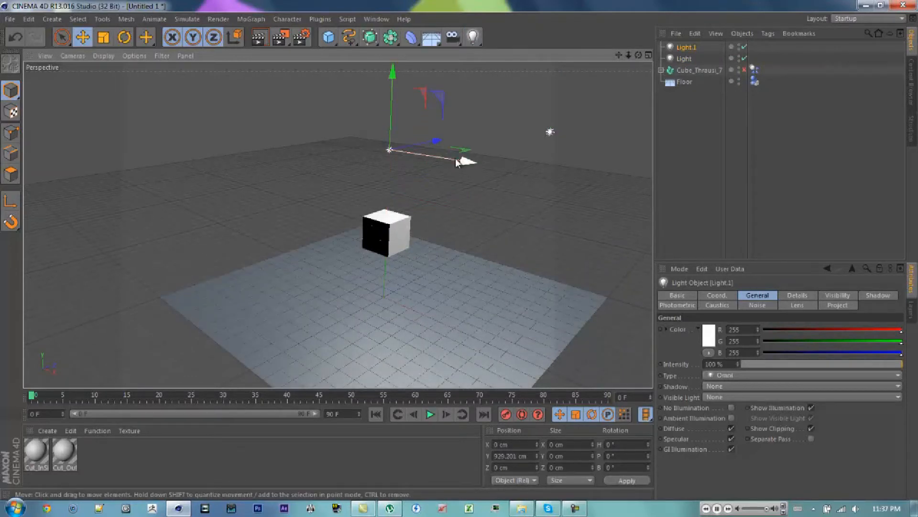
pyautogui.moveTo(457, 161); pyautogui.dragTo(246, 164)
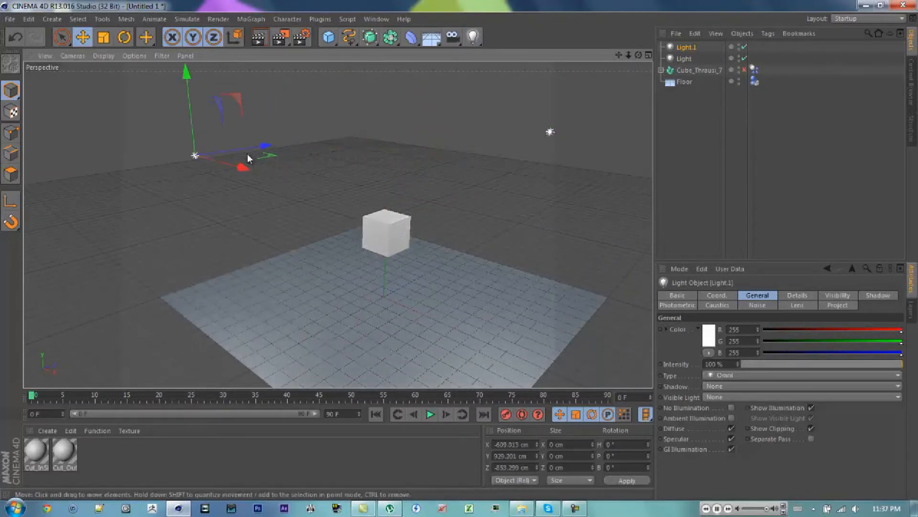
pyautogui.moveTo(914, 365); pyautogui.dragTo(823, 365)
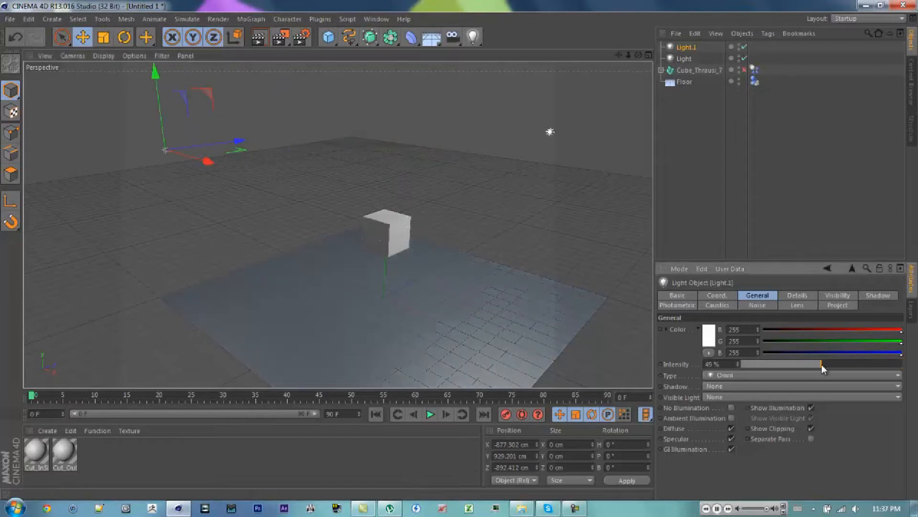
pyautogui.moveTo(823, 364); pyautogui.dragTo(762, 364)
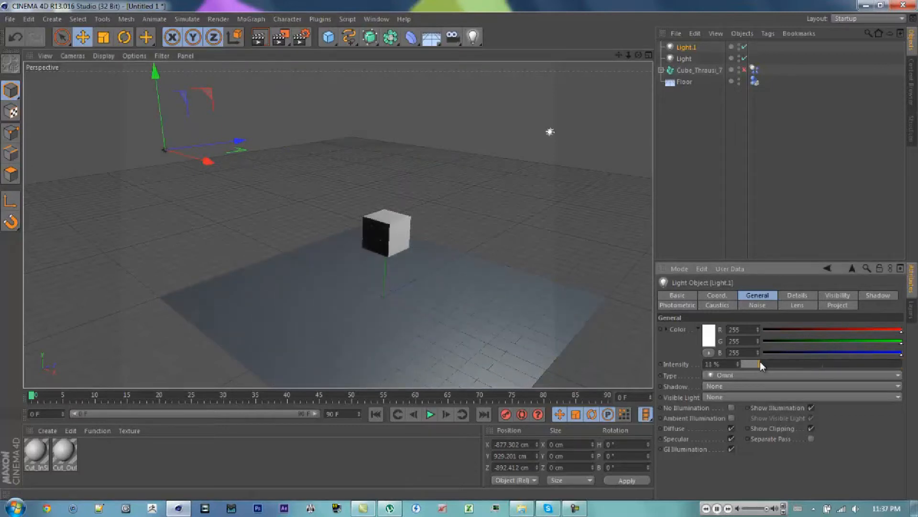
pyautogui.moveTo(762, 363); pyautogui.dragTo(759, 363)
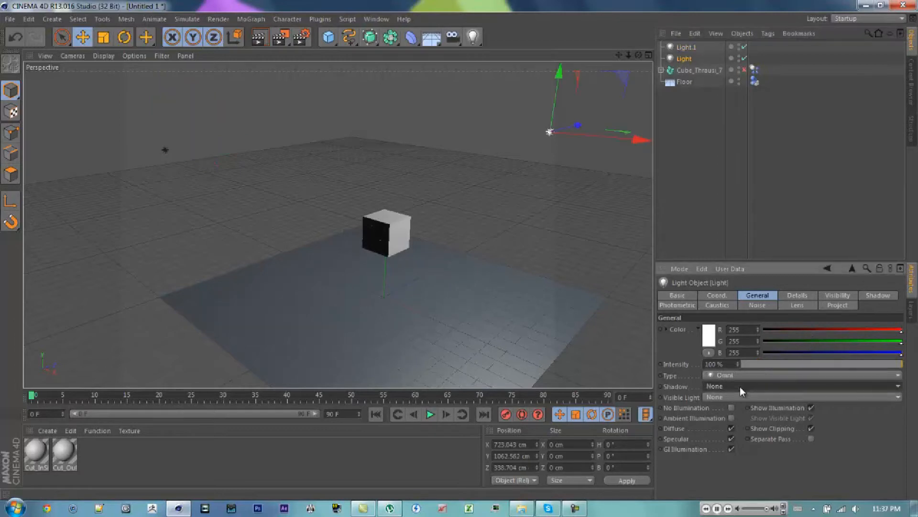
pyautogui.click(802, 386)
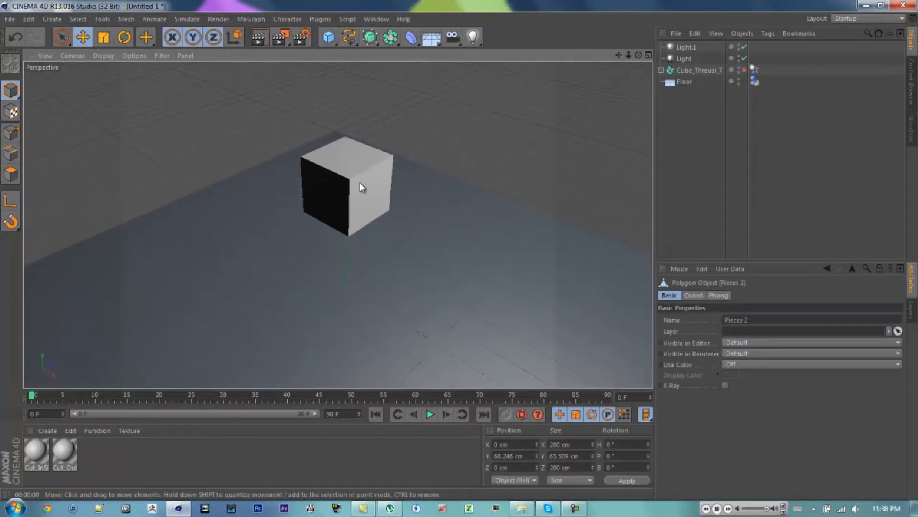
# Step: Give Cube_Thrausi_7's Dynamics Body 90% bounce and 70% friction, previewing the fall
pyautogui.click(698, 70)
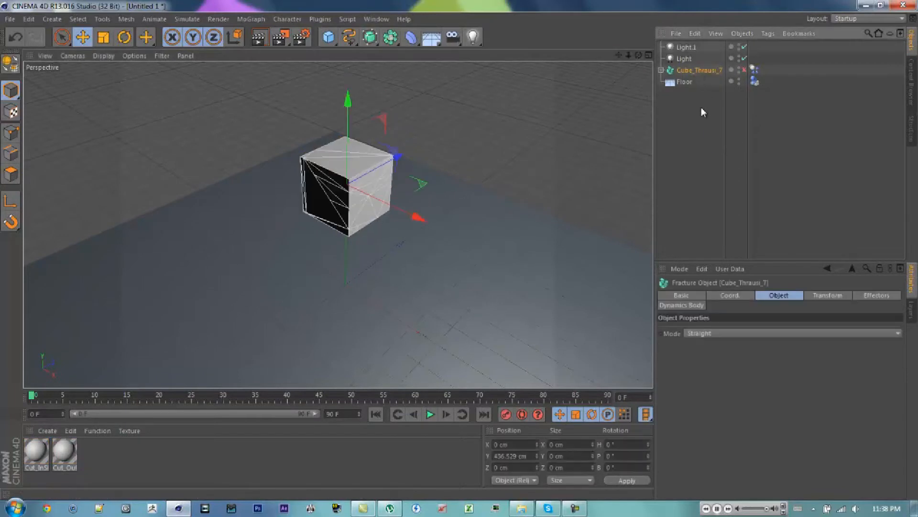
pyautogui.click(755, 70)
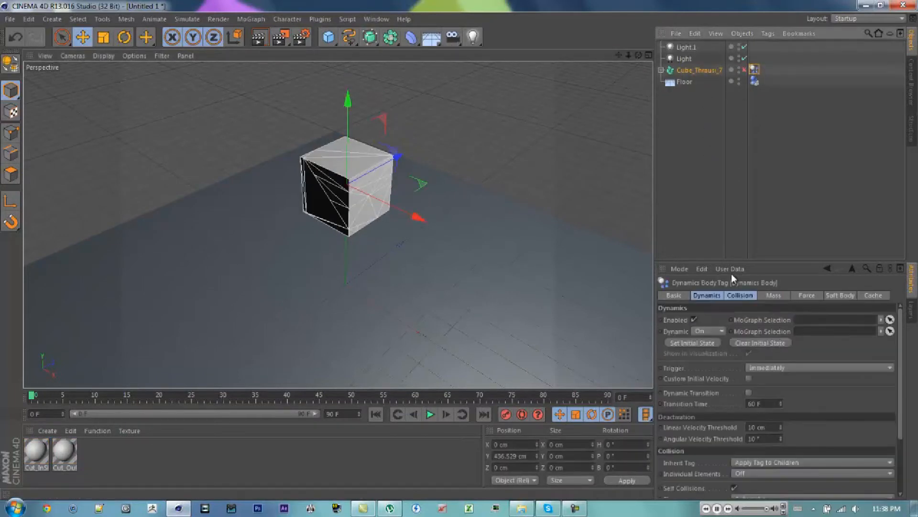
pyautogui.scroll(-3)
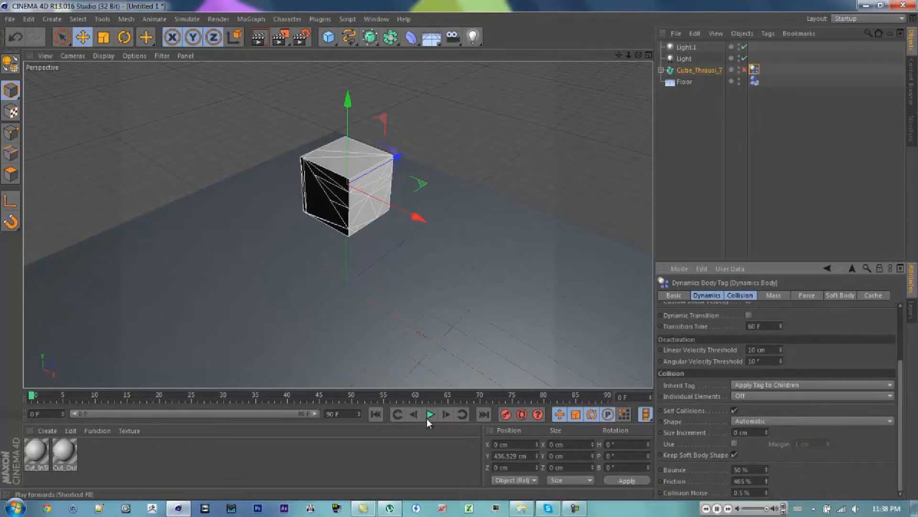
pyautogui.click(429, 414)
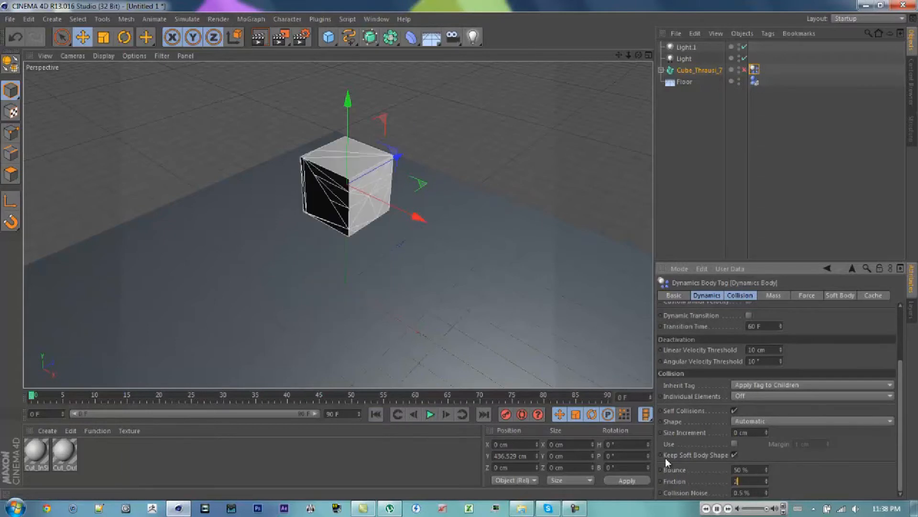
pyautogui.click(430, 414)
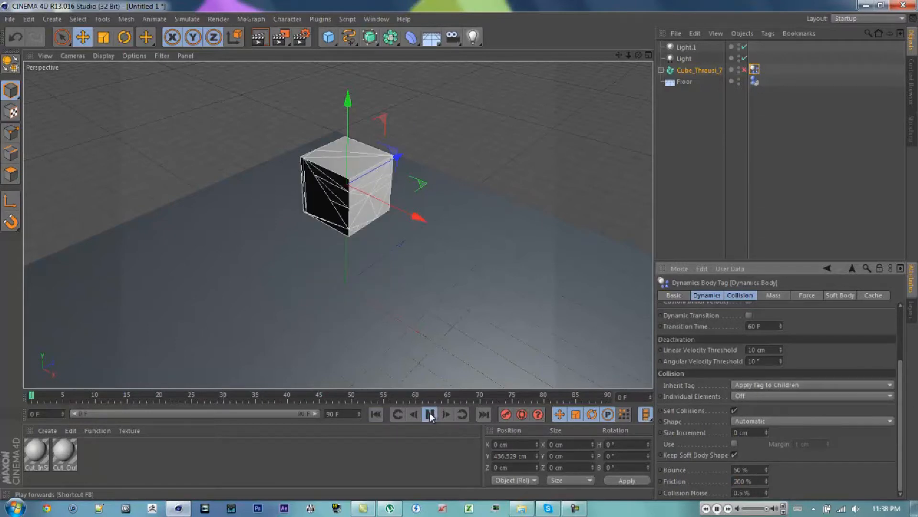
pyautogui.click(429, 414)
pyautogui.write('300')
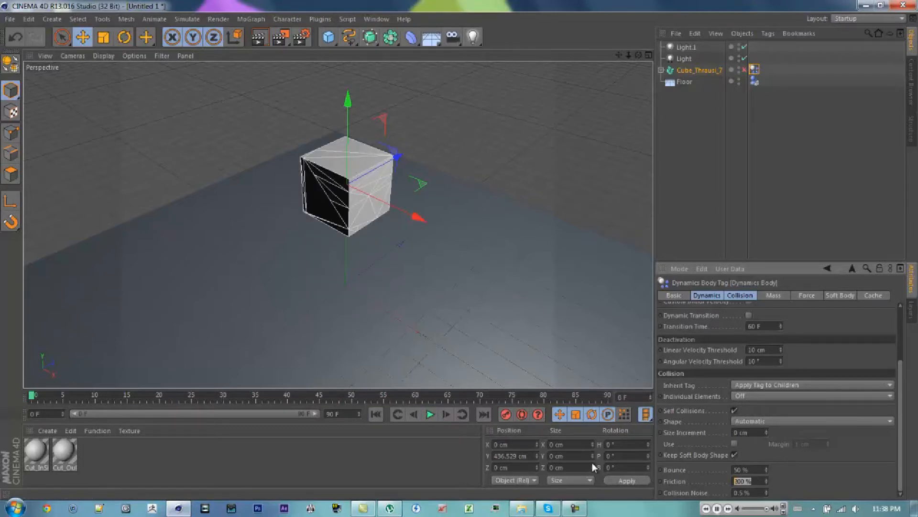
# Step: Extend the animation to 150 frames and play the simulation from the start
pyautogui.click(430, 414)
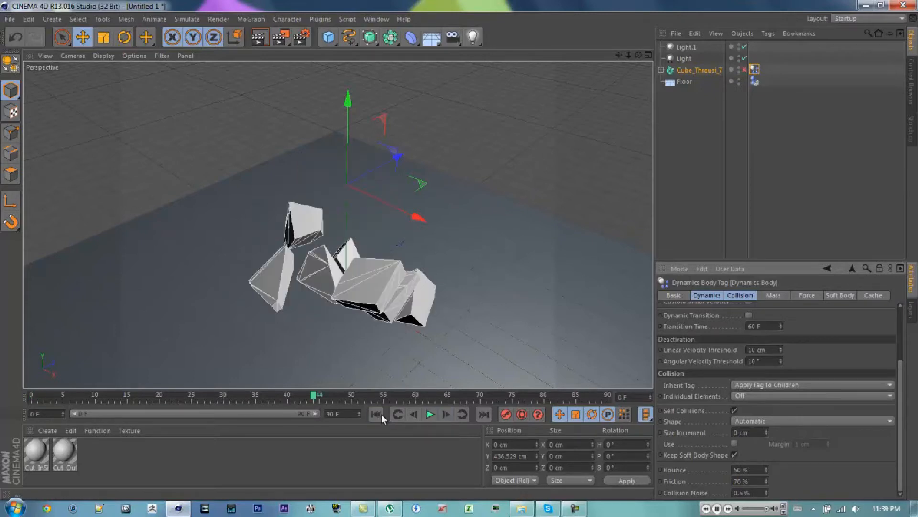
pyautogui.click(374, 414)
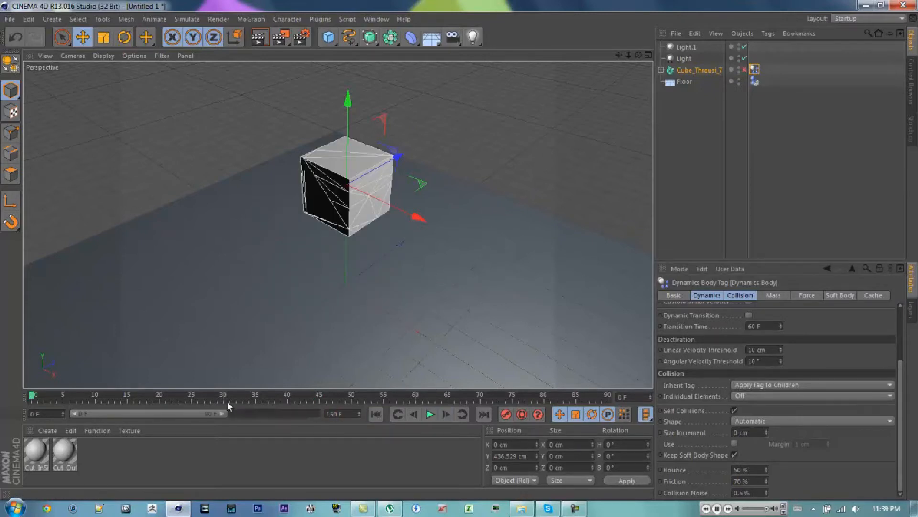
pyautogui.click(430, 413)
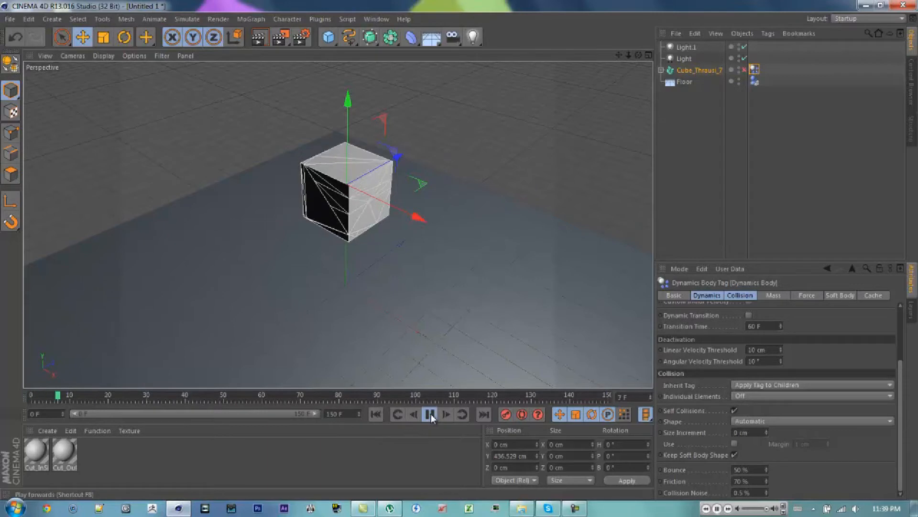
pyautogui.click(430, 414)
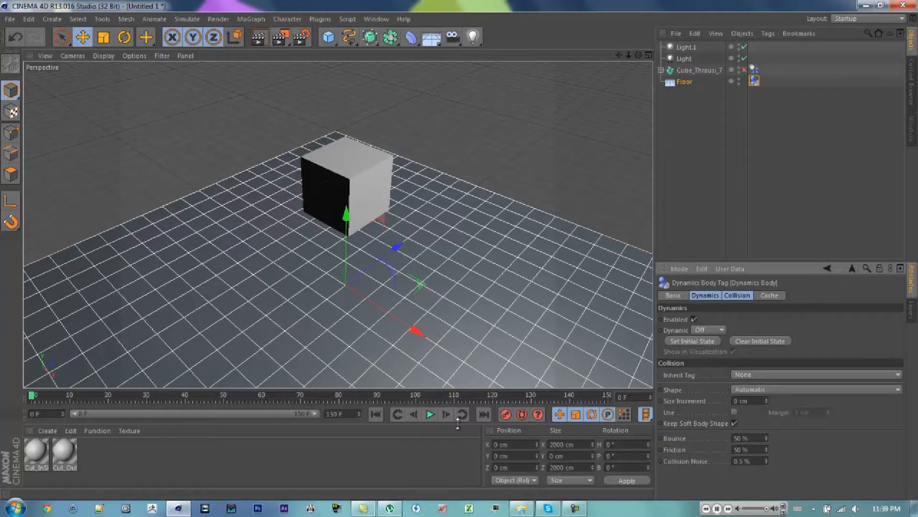
# Step: Set the Floor Dynamics Body collision friction to 40%, leaving bounce at 50%
pyautogui.click(430, 414)
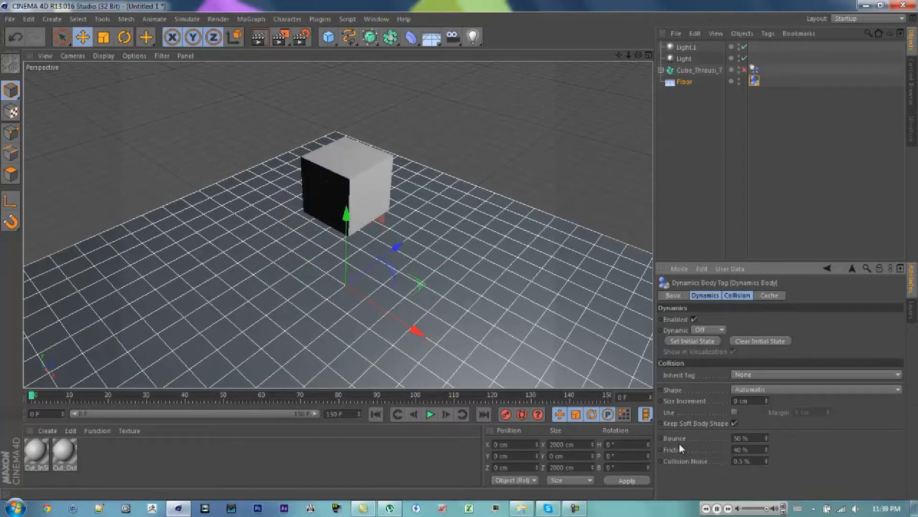
pyautogui.click(430, 414)
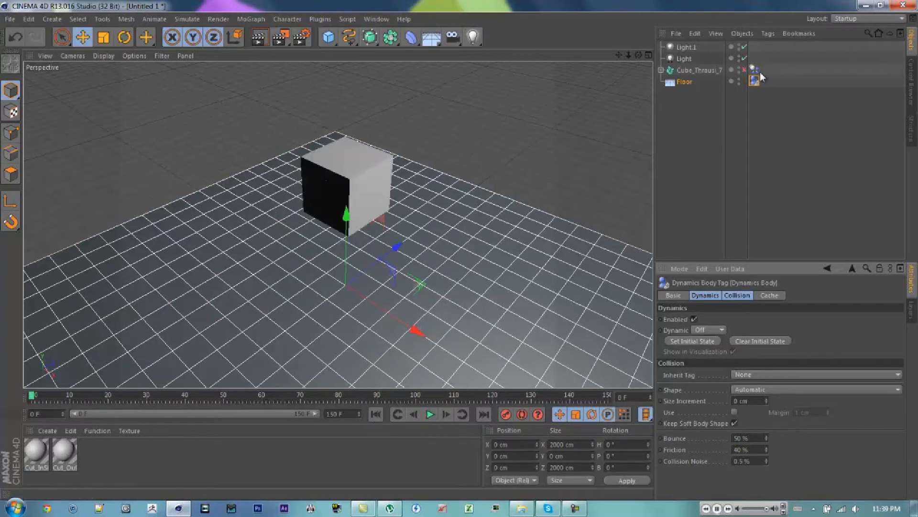
pyautogui.moveTo(690, 131)
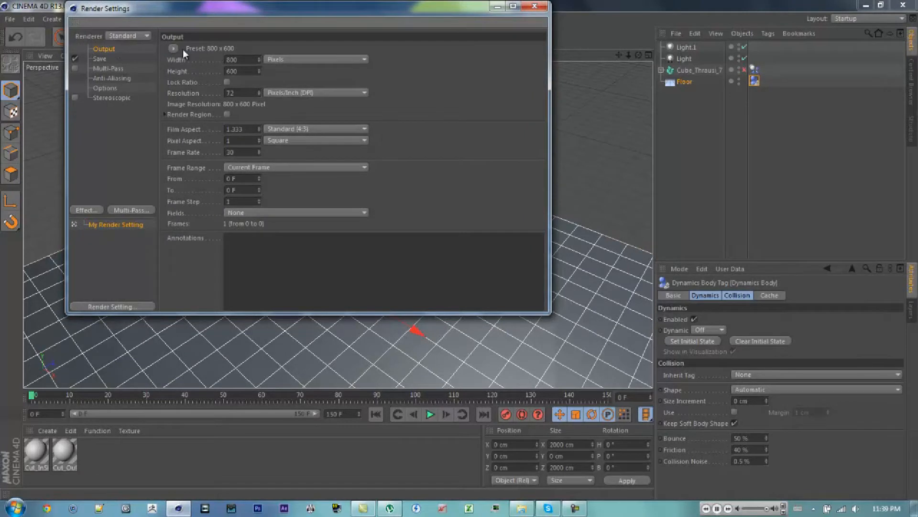
# Step: Apply the HDV/HDTV 720 29.97 preset (1280×720) with Frame Range set to All Frames
pyautogui.click(173, 47)
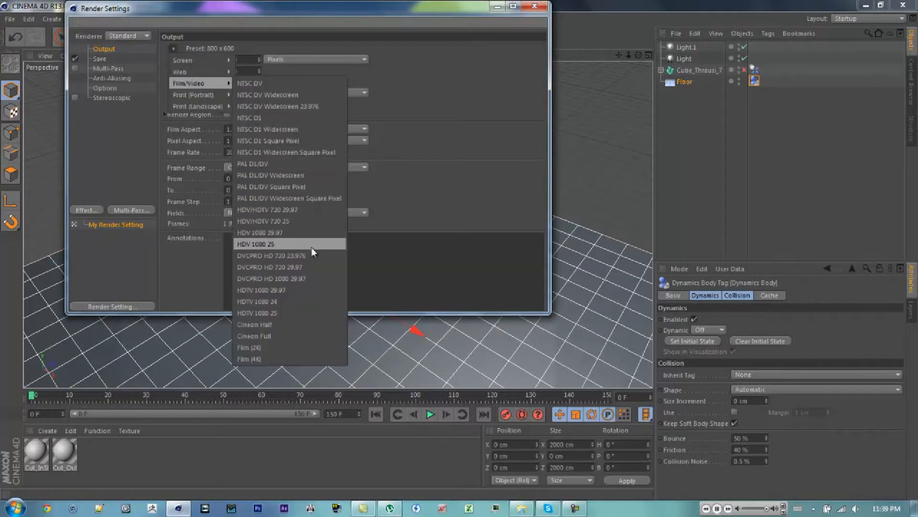
pyautogui.click(256, 290)
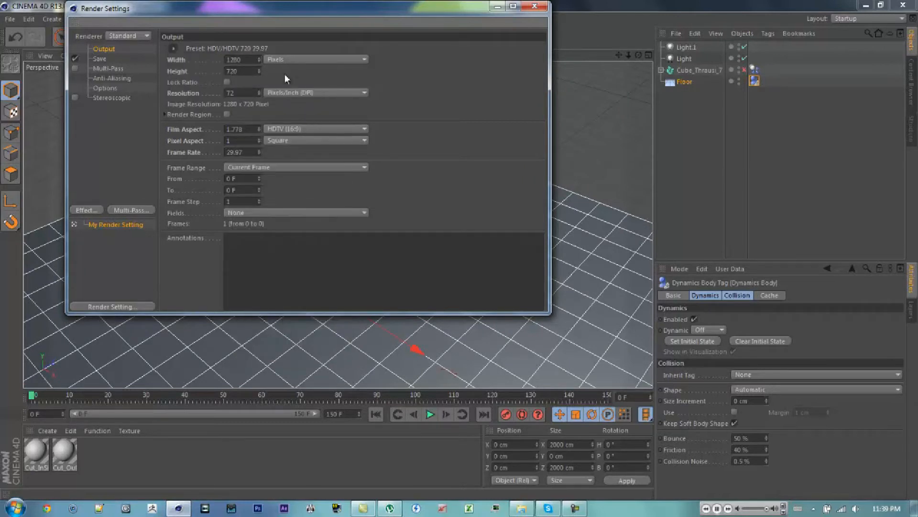
pyautogui.moveTo(282, 141)
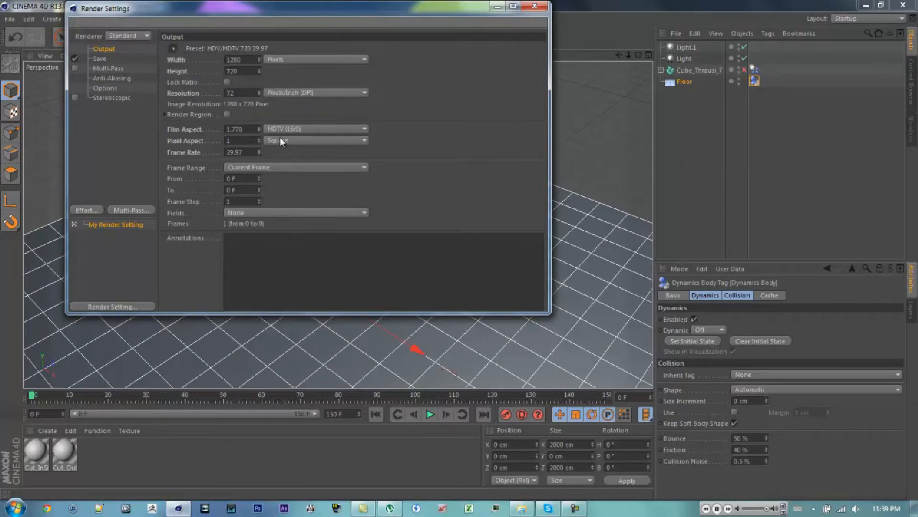
pyautogui.click(295, 167)
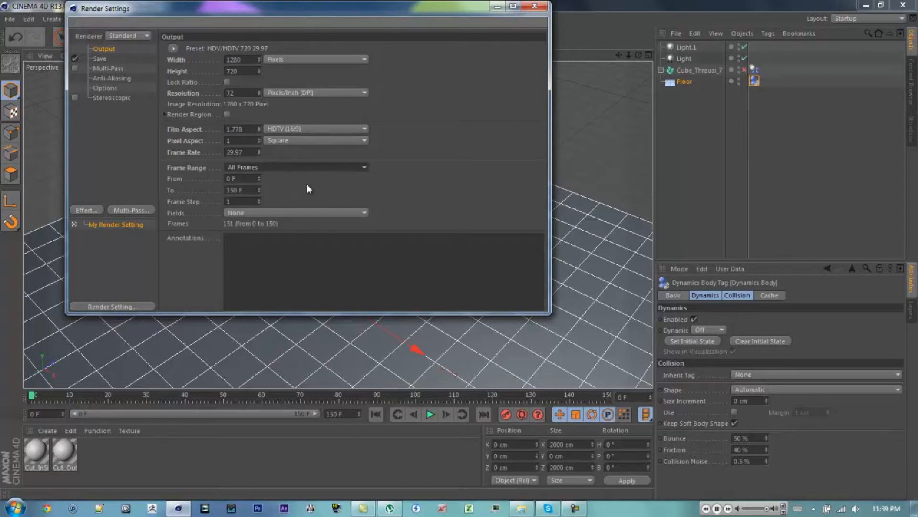
pyautogui.click(296, 166)
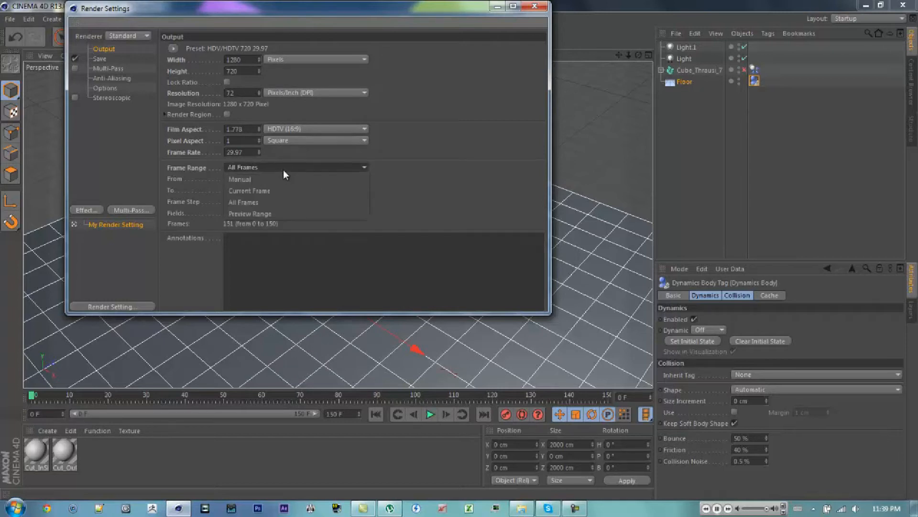
pyautogui.moveTo(269, 204)
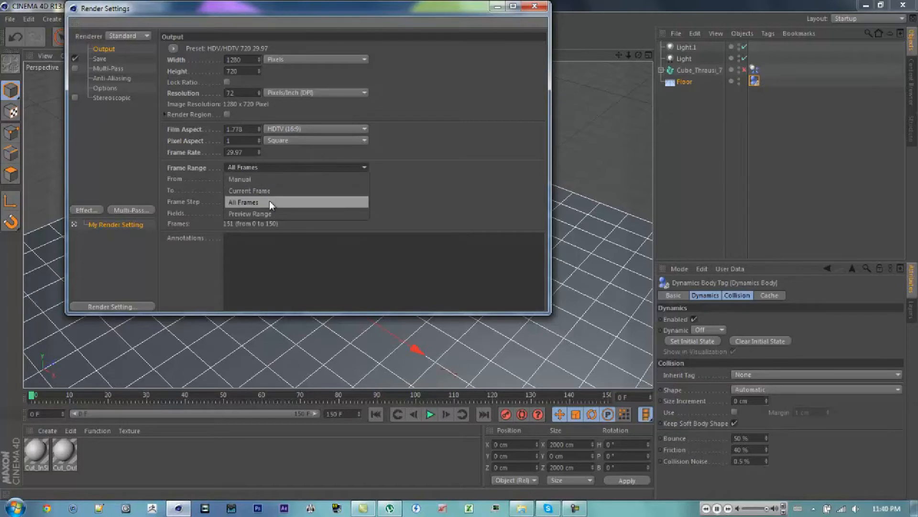
pyautogui.click(244, 201)
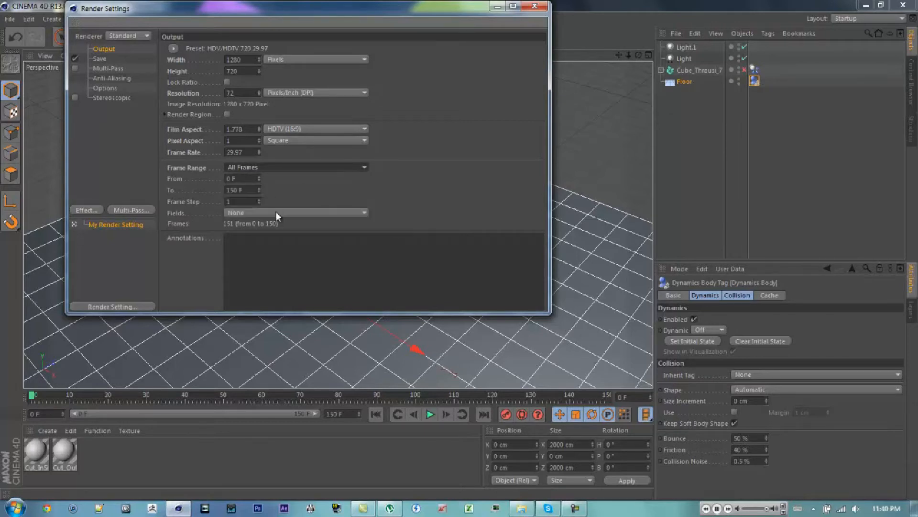
pyautogui.click(100, 58)
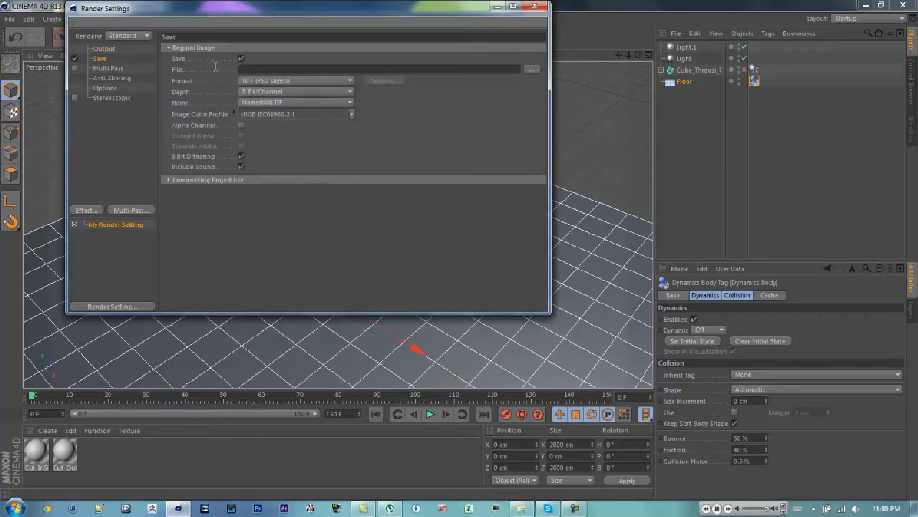
# Step: Save the render as QuickTime Movie 'Cube shatter (tut)' in the Cinema 4D folder
pyautogui.click(295, 80)
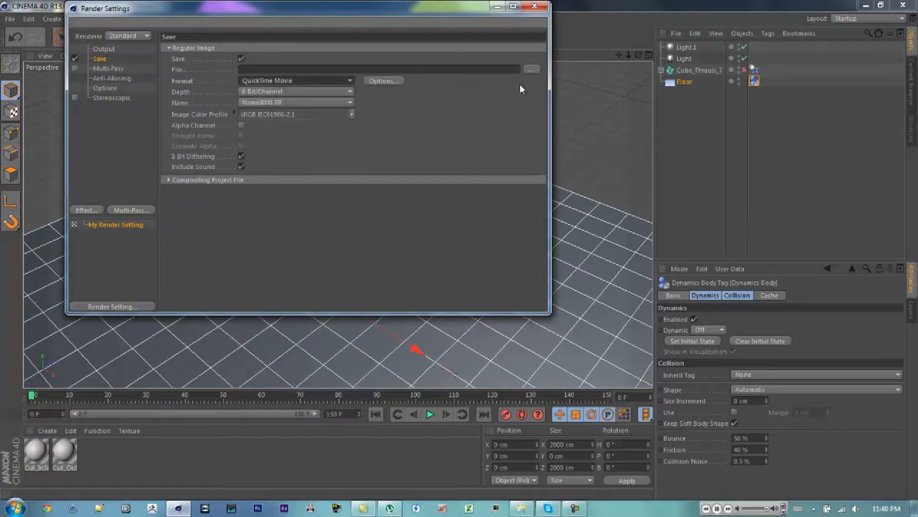
pyautogui.click(531, 68)
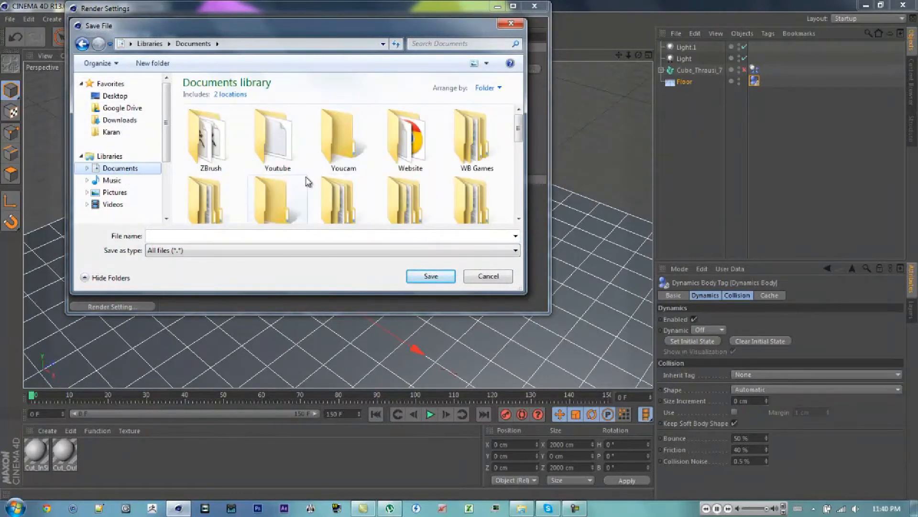
pyautogui.rightClick(309, 182)
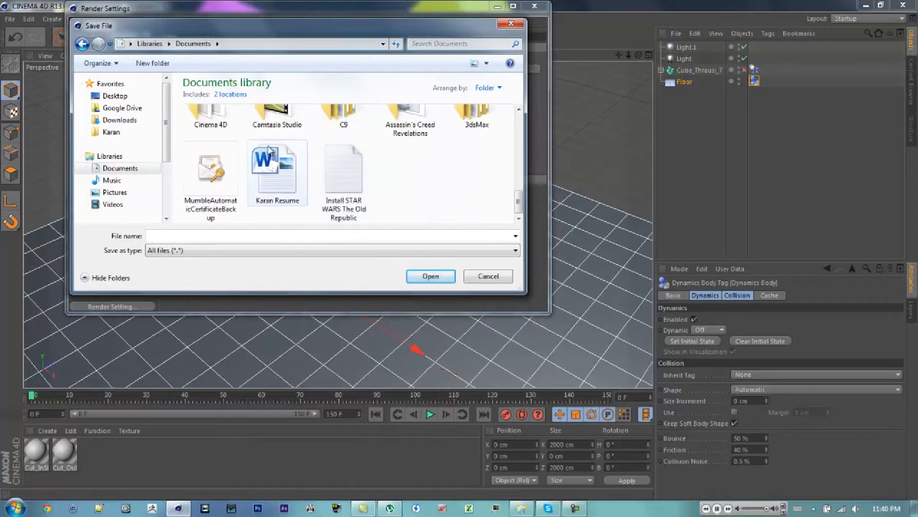
pyautogui.doubleClick(209, 115)
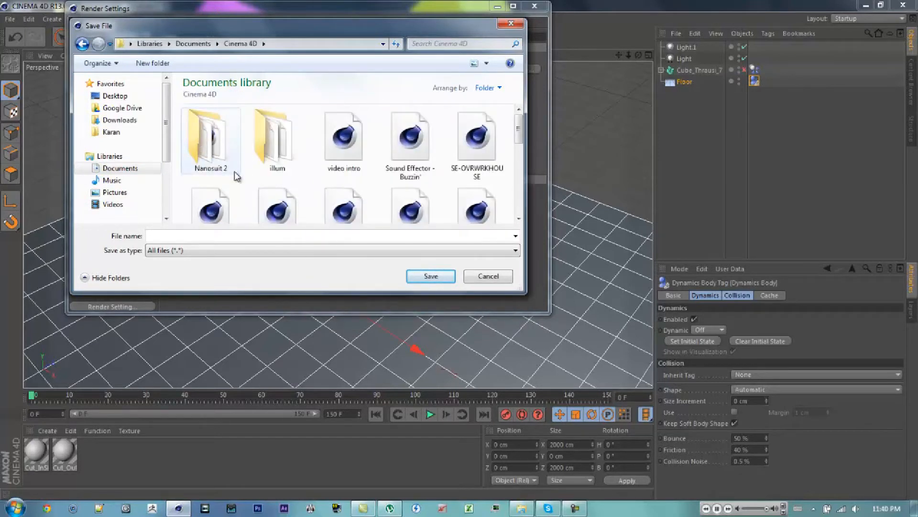
pyautogui.scroll(-3)
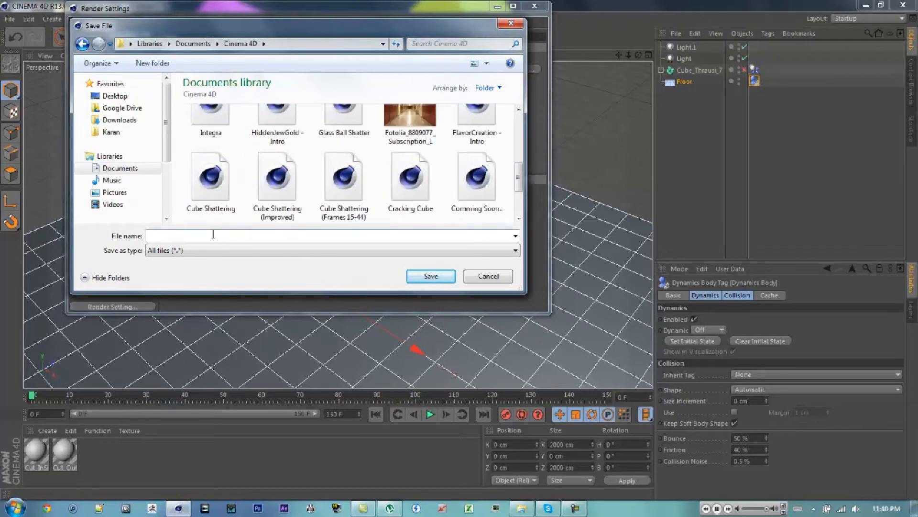
pyautogui.write('Cube shatter')
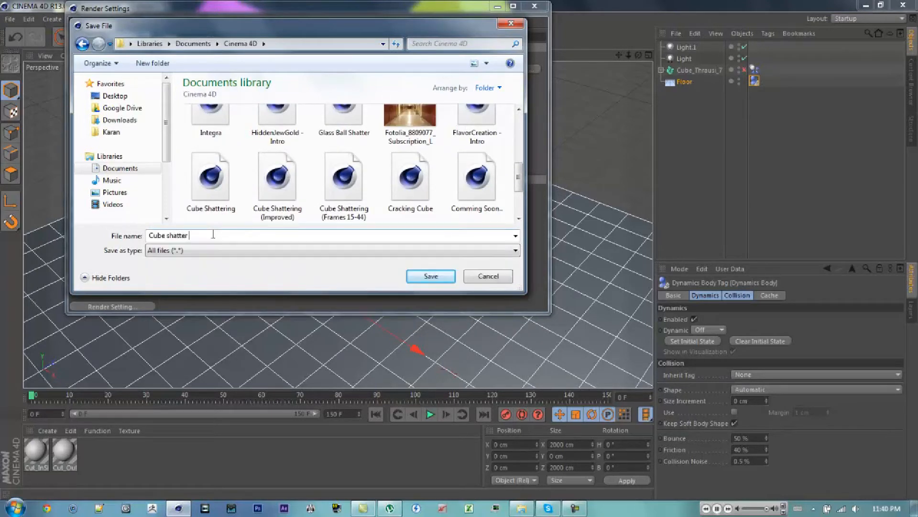
pyautogui.write('(tut')
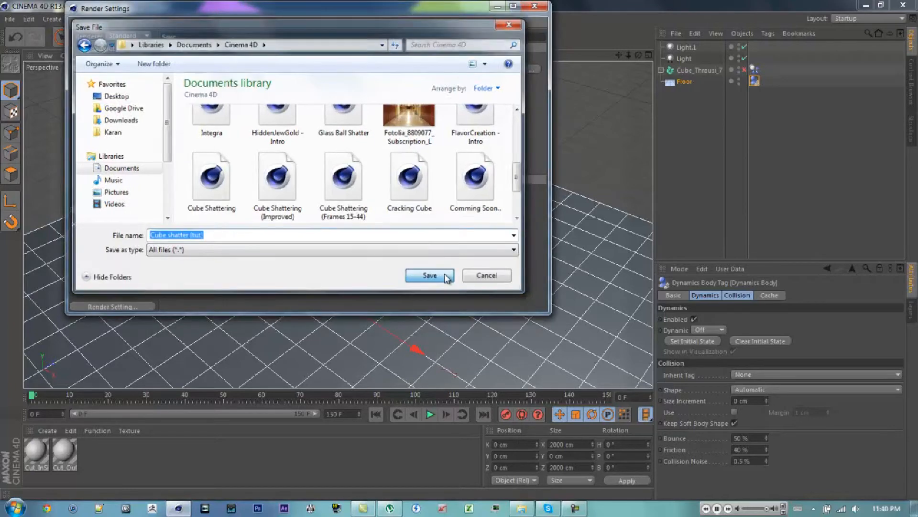
pyautogui.click(430, 276)
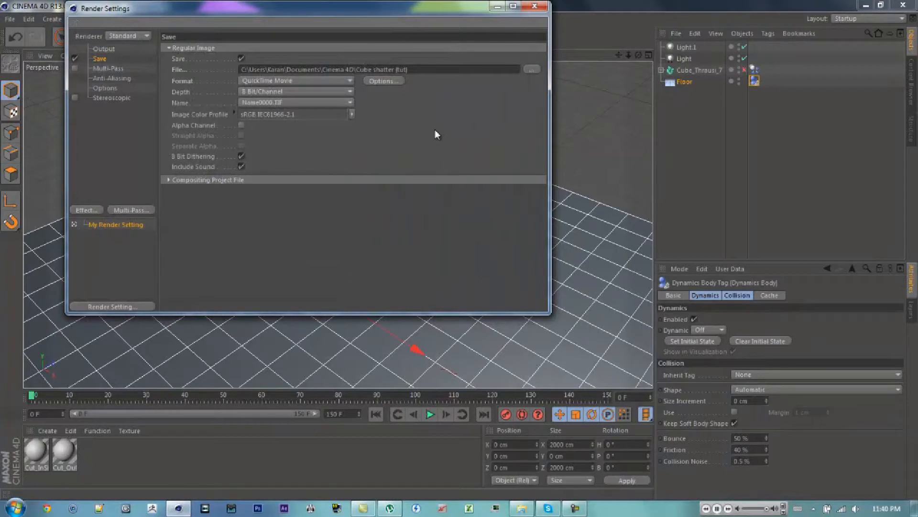
pyautogui.moveTo(87, 66)
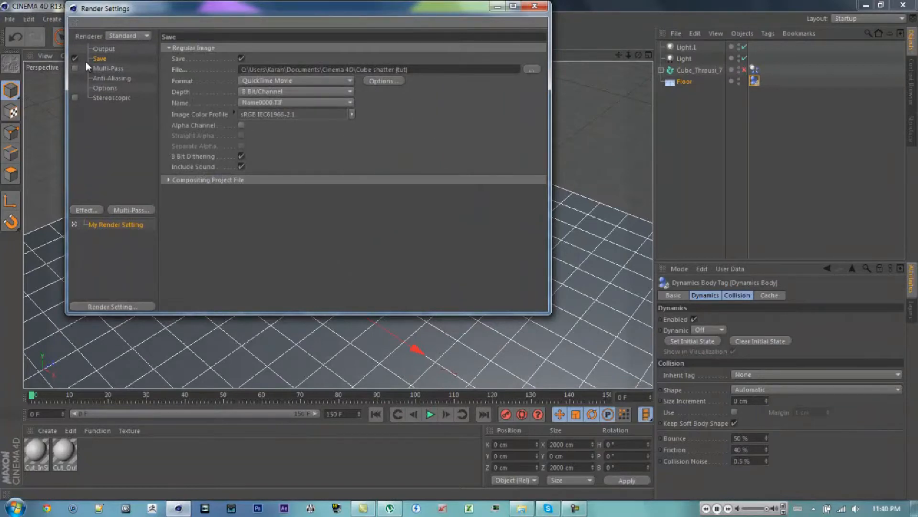
pyautogui.moveTo(110, 71)
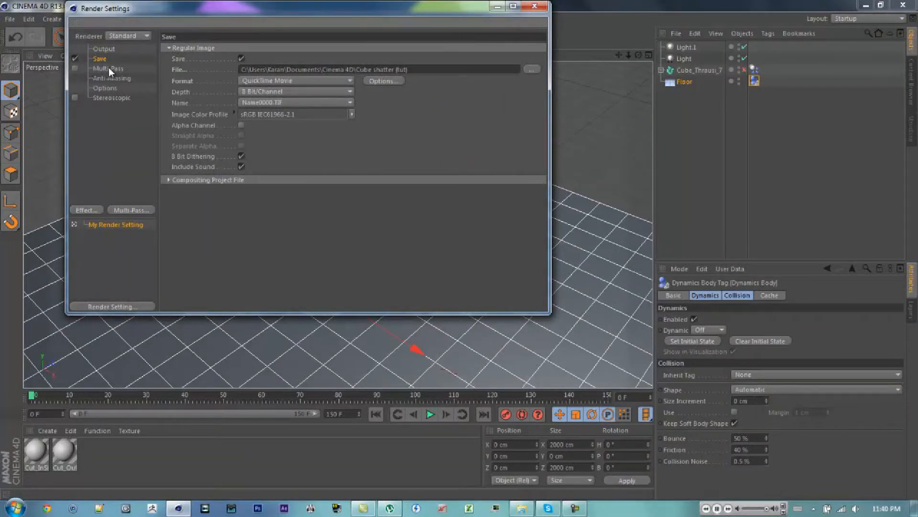
# Step: Set the anti-aliasing filter to Gauss (Animation)
pyautogui.click(112, 78)
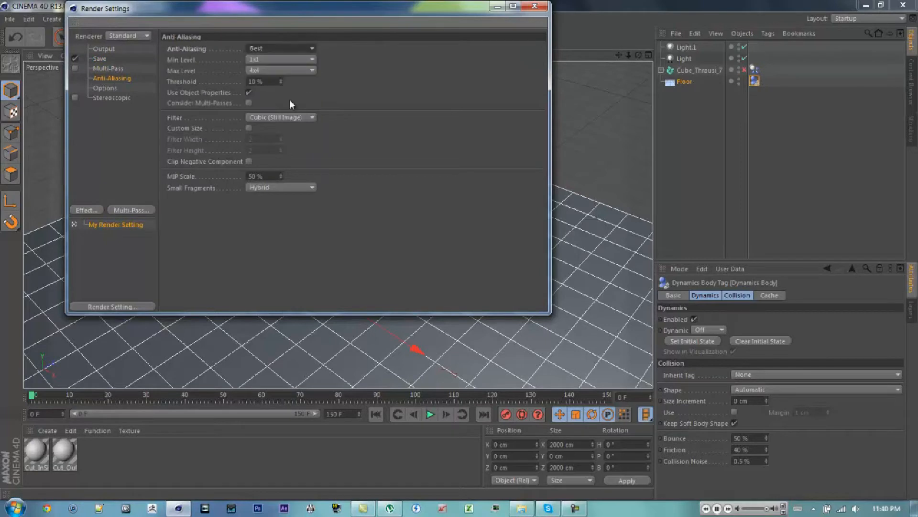
pyautogui.click(281, 117)
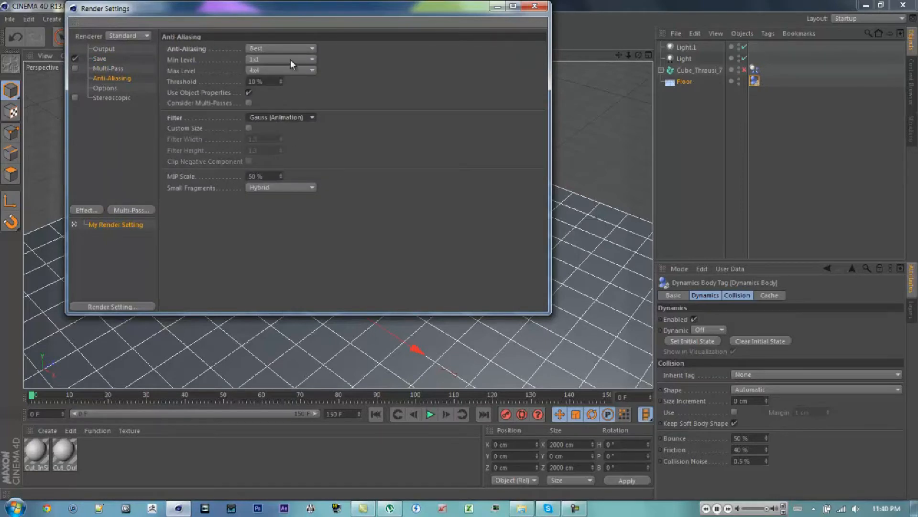
pyautogui.click(105, 87)
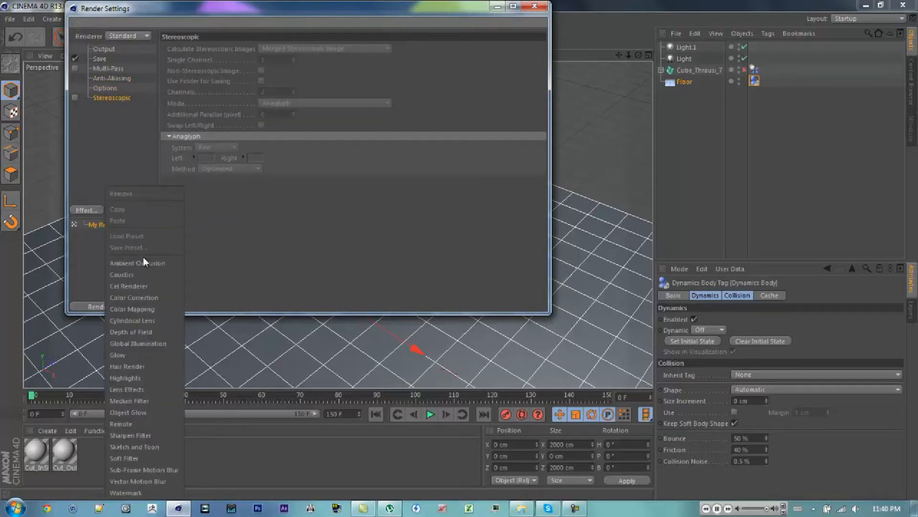
# Step: Add Ambient Occlusion and QMC Global Illumination, preview the render, then switch GI off
pyautogui.click(138, 343)
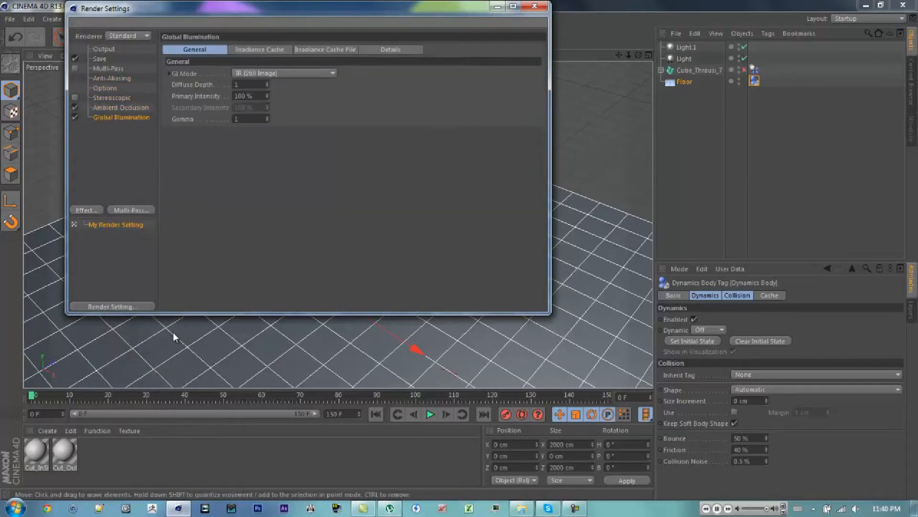
pyautogui.click(284, 73)
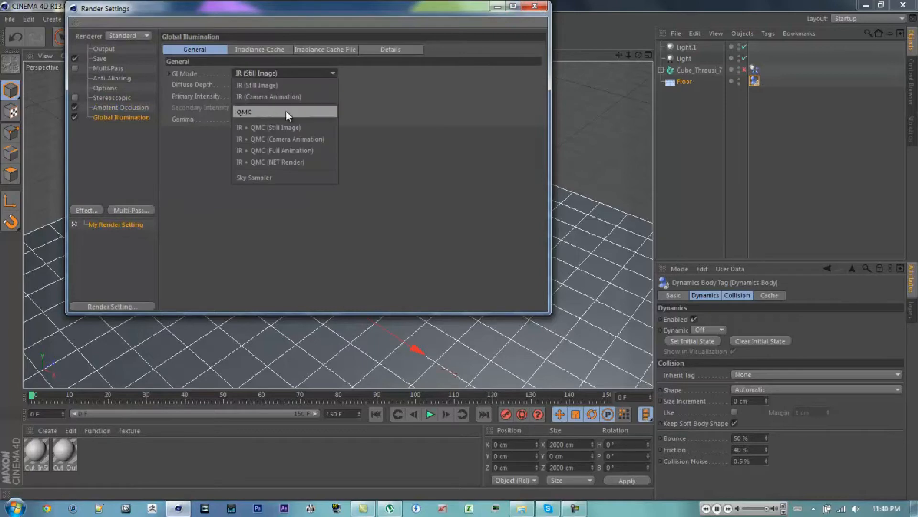
pyautogui.click(532, 6)
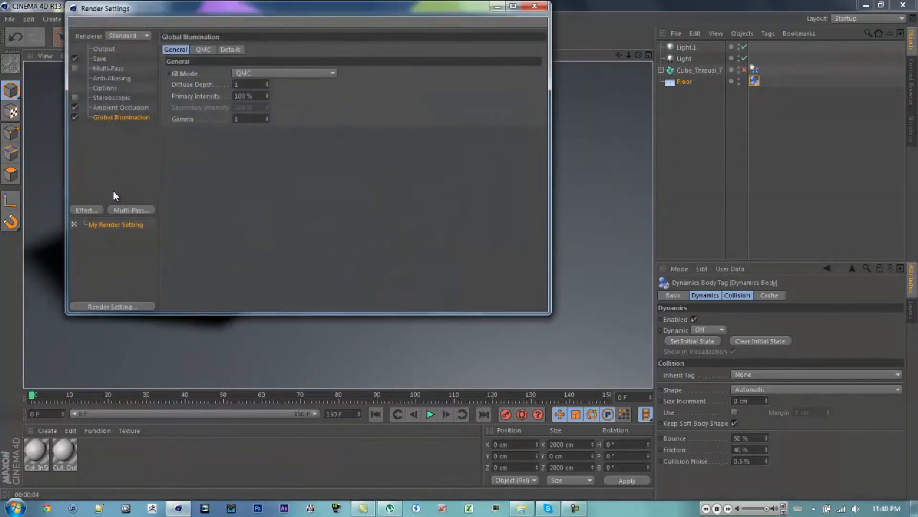
pyautogui.click(535, 5)
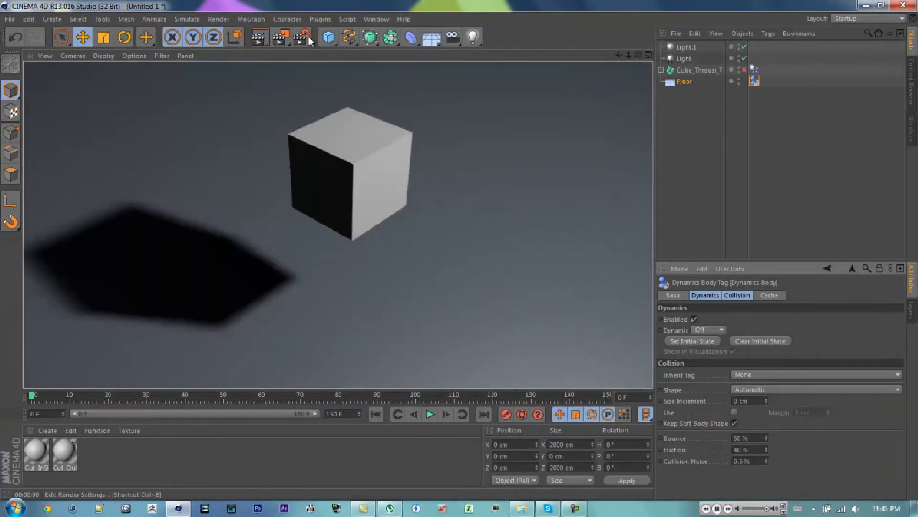
pyautogui.click(302, 37)
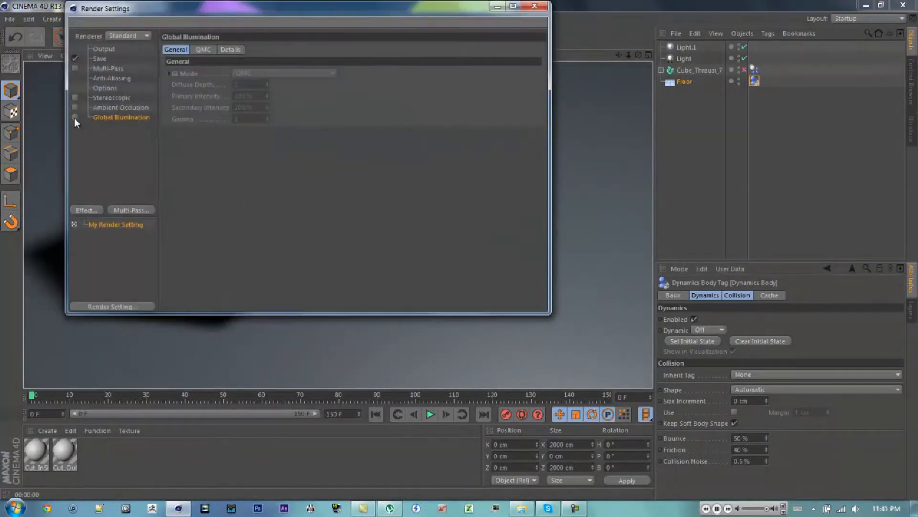
pyautogui.click(535, 6)
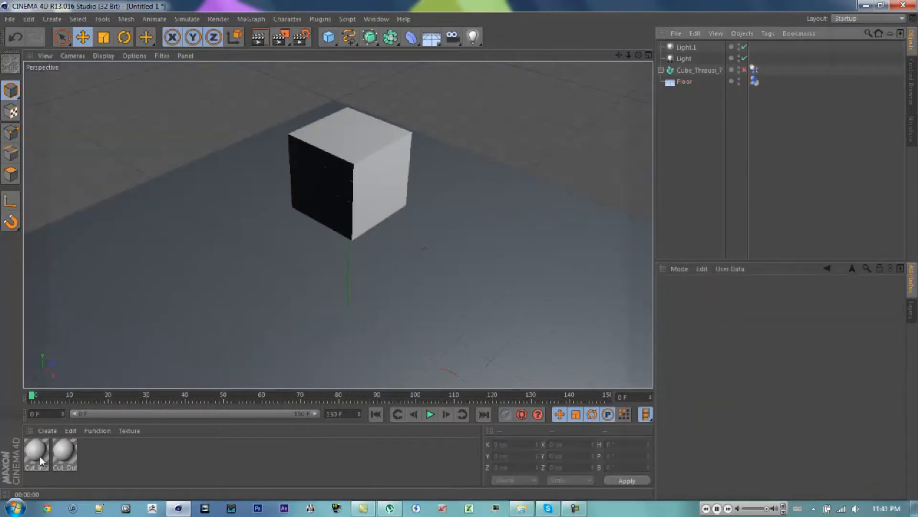
# Step: Enable Cut_InSide's Luminance at 37% brightness with Specular off
pyautogui.doubleClick(34, 452)
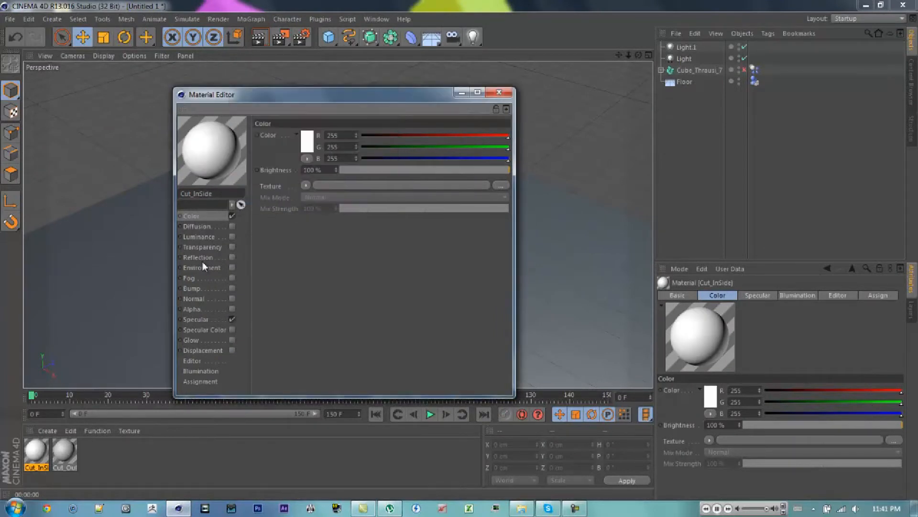
pyautogui.click(199, 237)
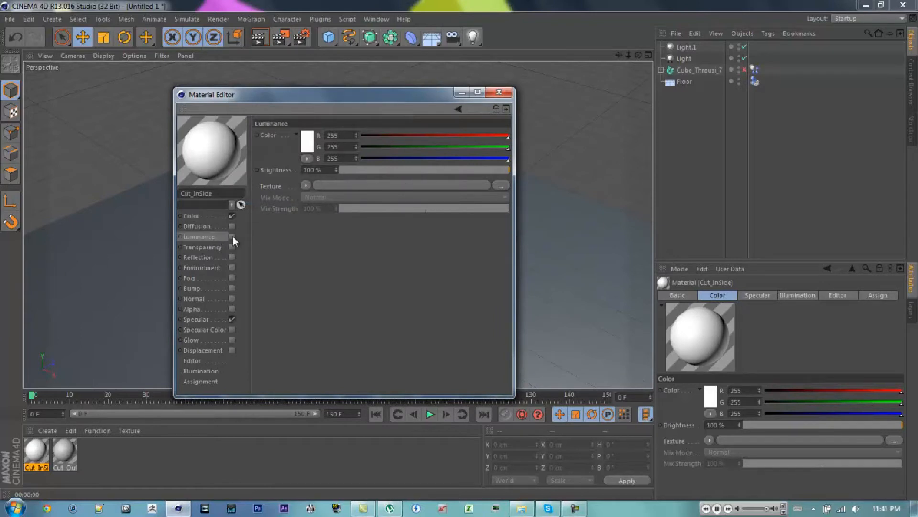
pyautogui.moveTo(509, 170); pyautogui.dragTo(410, 170)
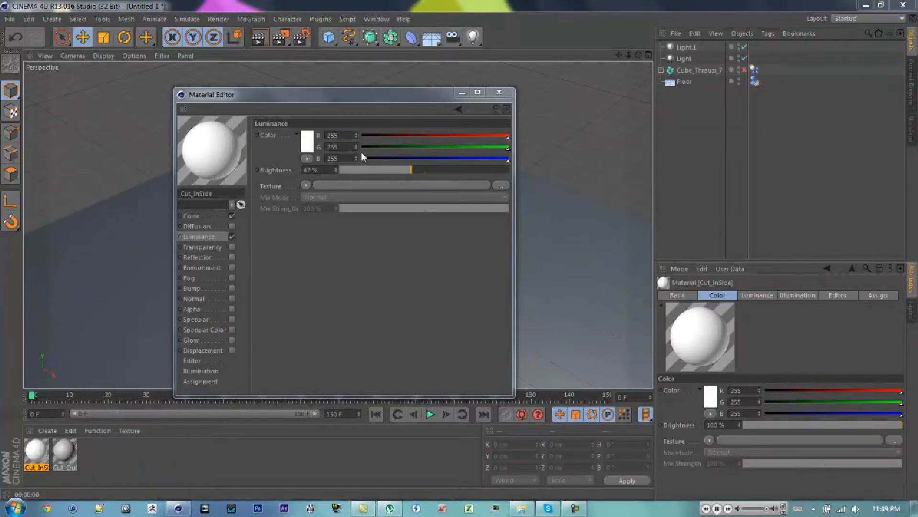
pyautogui.moveTo(395, 170); pyautogui.dragTo(403, 170)
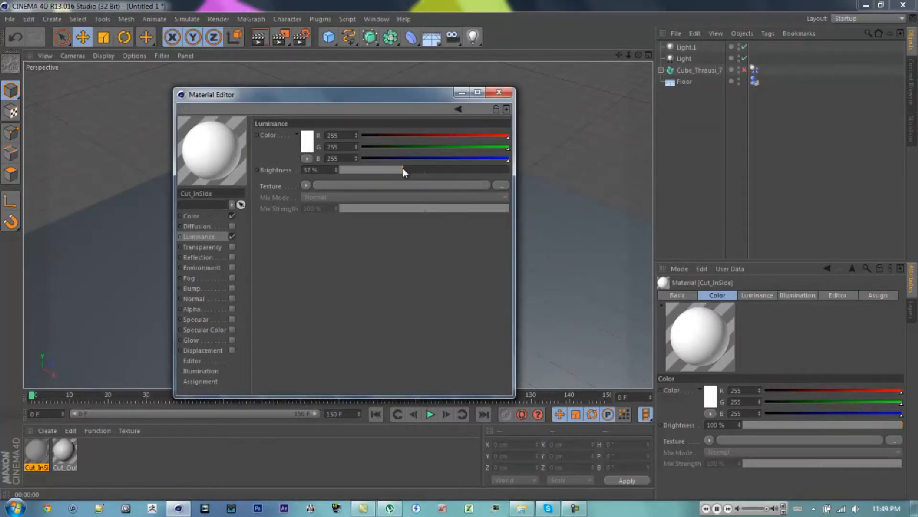
pyautogui.click(498, 92)
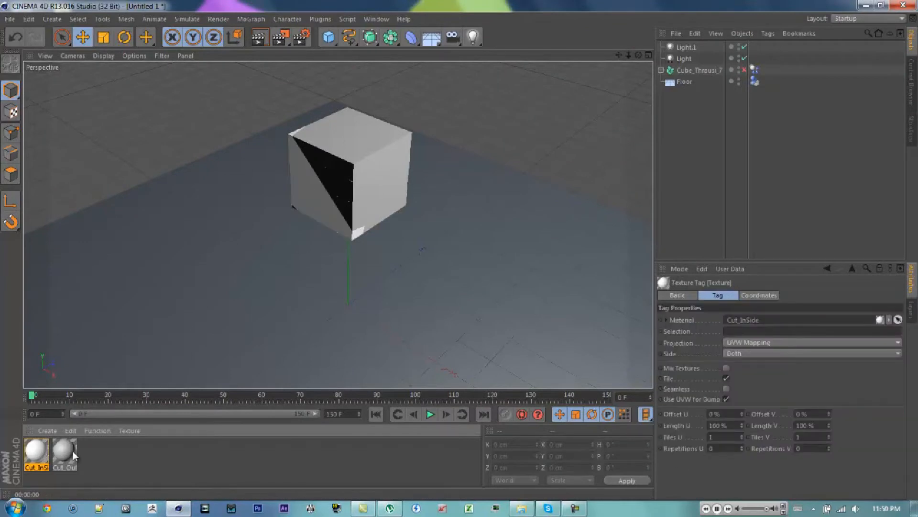
# Step: Make Cut_OutSide's color black at 77% brightness and create the new material Mat
pyautogui.doubleClick(65, 454)
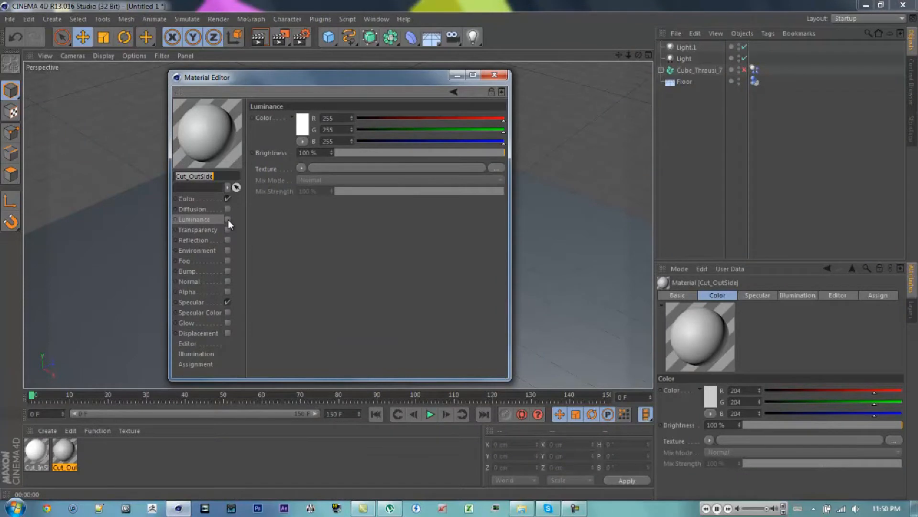
pyautogui.click(187, 199)
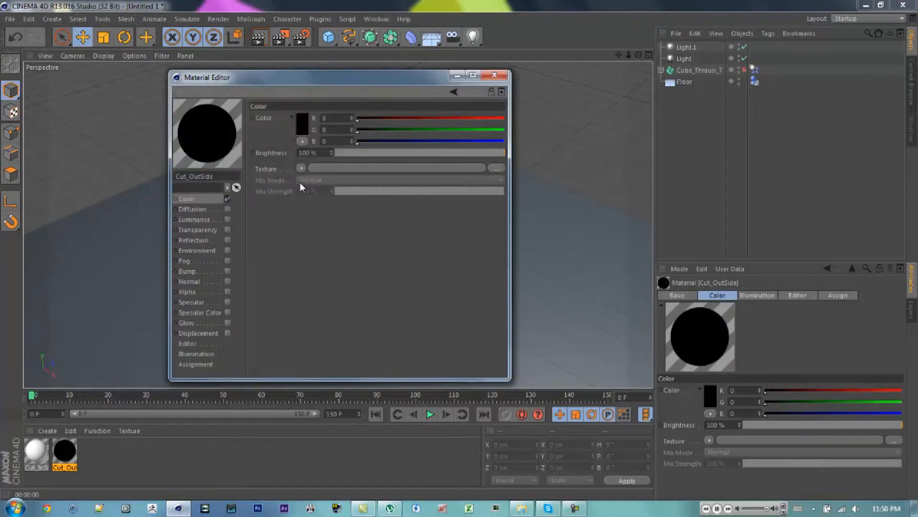
pyautogui.moveTo(504, 152); pyautogui.dragTo(469, 152)
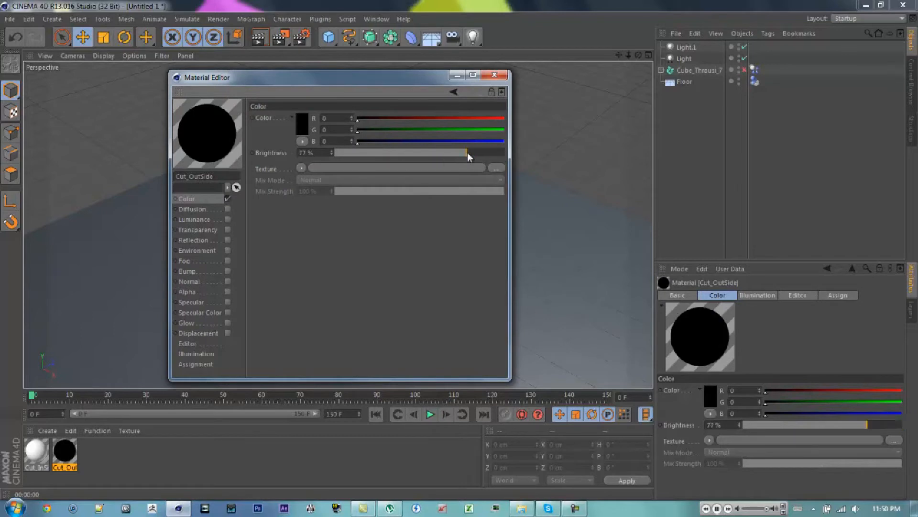
pyautogui.click(300, 117)
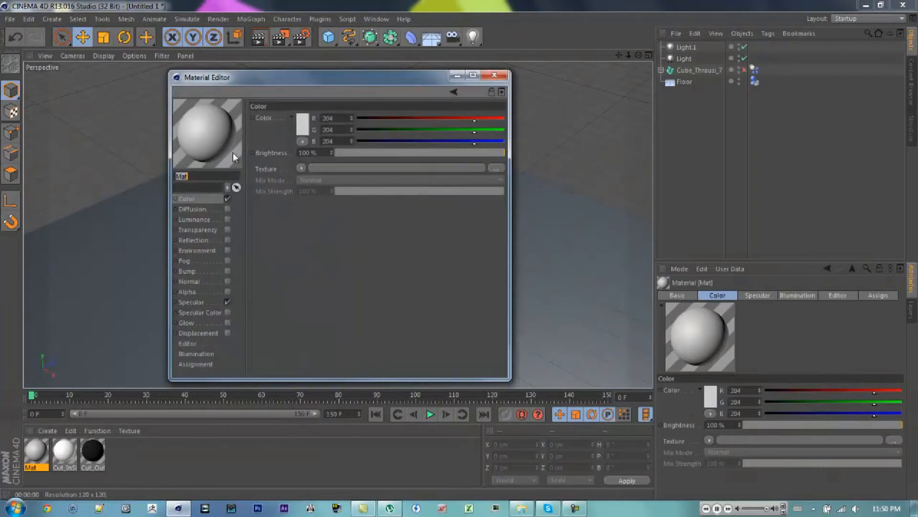
# Step: Pick a bright blue for the Mat material's colour in the Color Picker
pyautogui.click(302, 128)
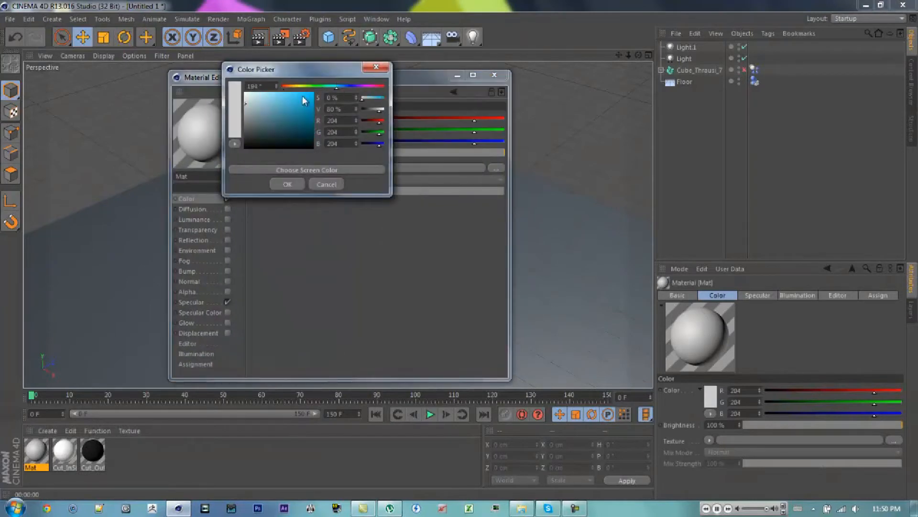
pyautogui.click(298, 109)
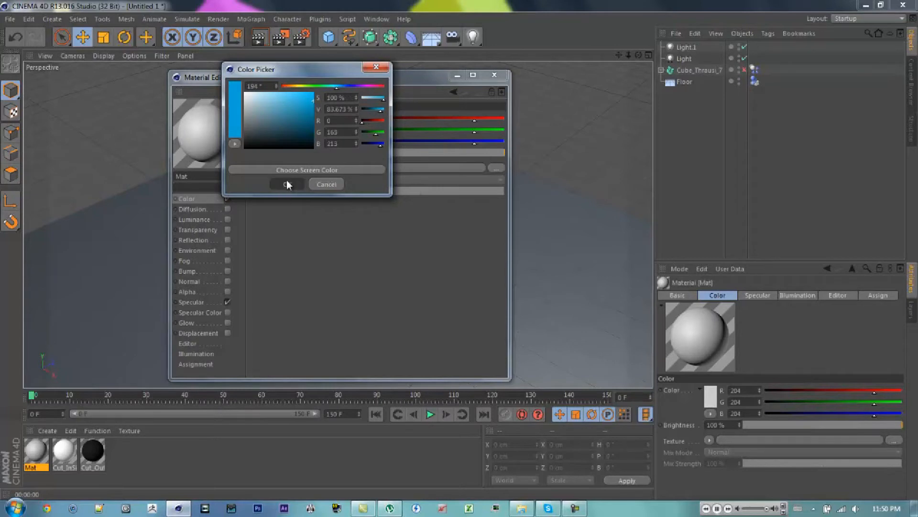
pyautogui.click(287, 184)
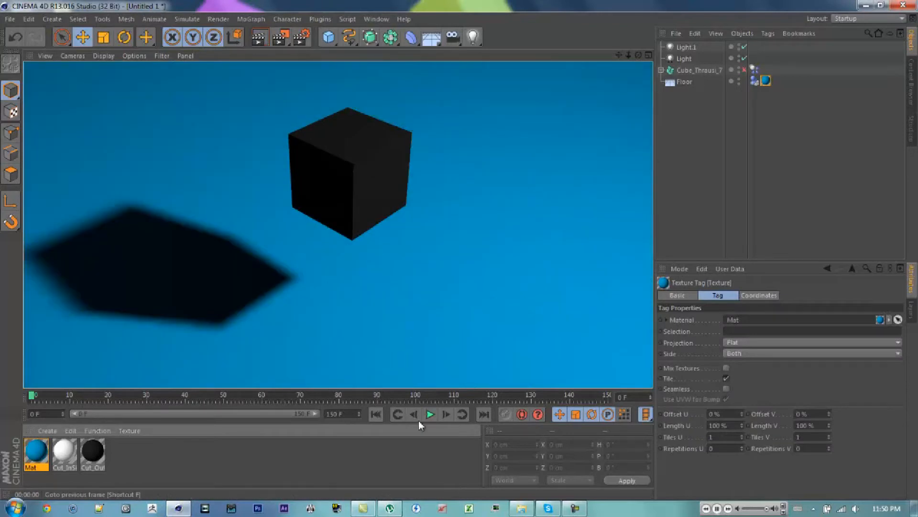
# Step: Preview the shatter, dim Light.1 to 10% intensity, replay, and select Cube_Thrausi_7
pyautogui.click(430, 414)
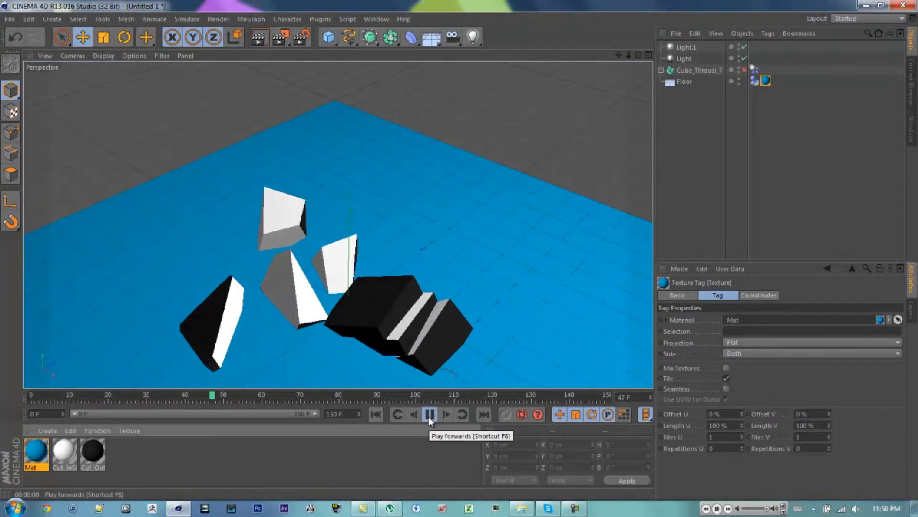
pyautogui.click(430, 414)
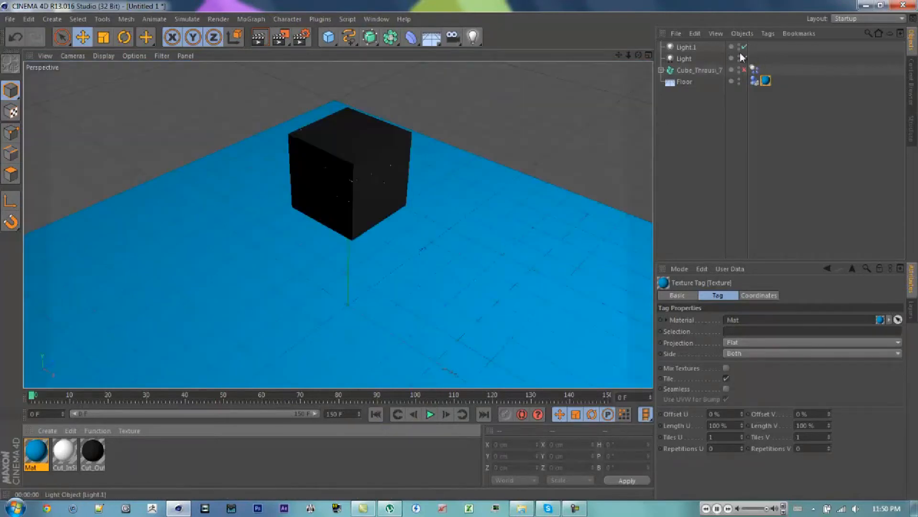
pyautogui.click(683, 58)
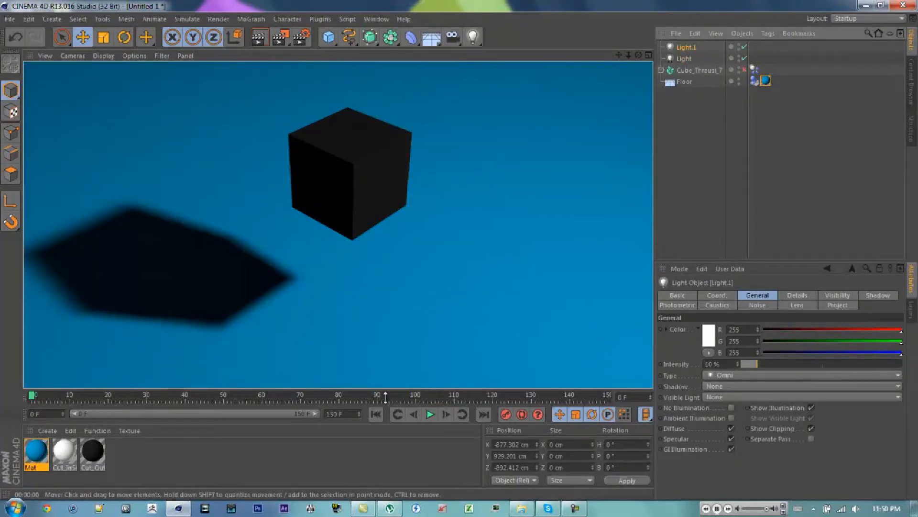
pyautogui.click(430, 415)
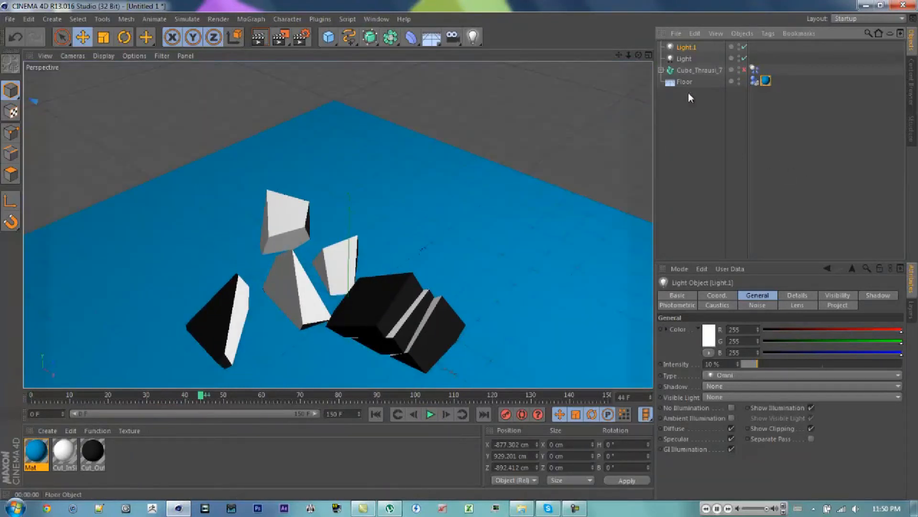
pyautogui.click(699, 70)
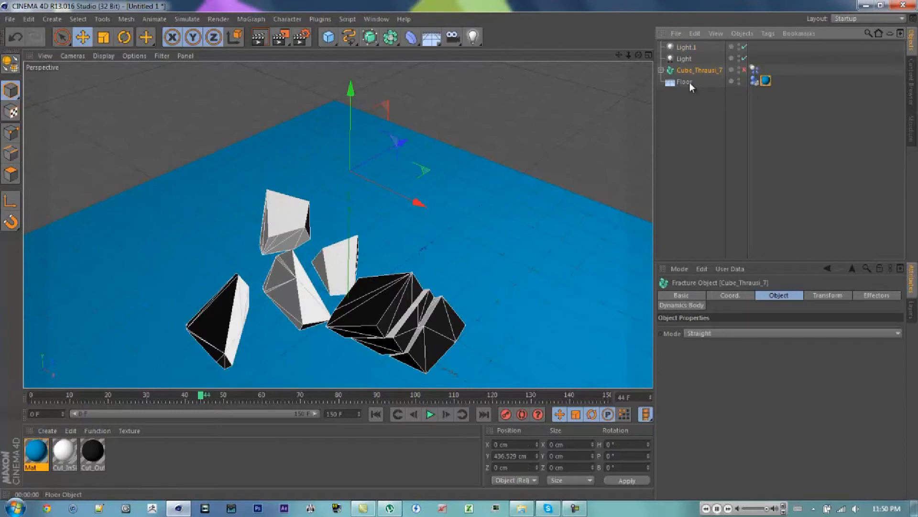
pyautogui.moveTo(691, 85)
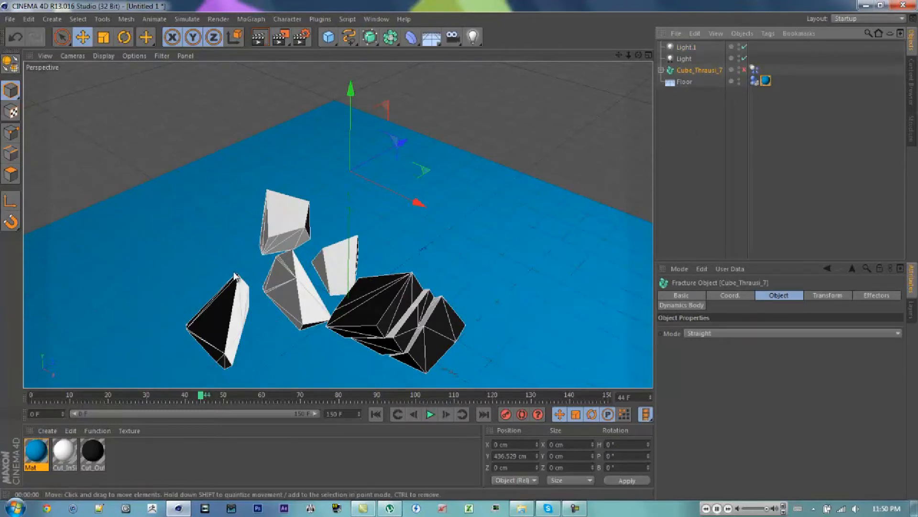
pyautogui.moveTo(392, 392)
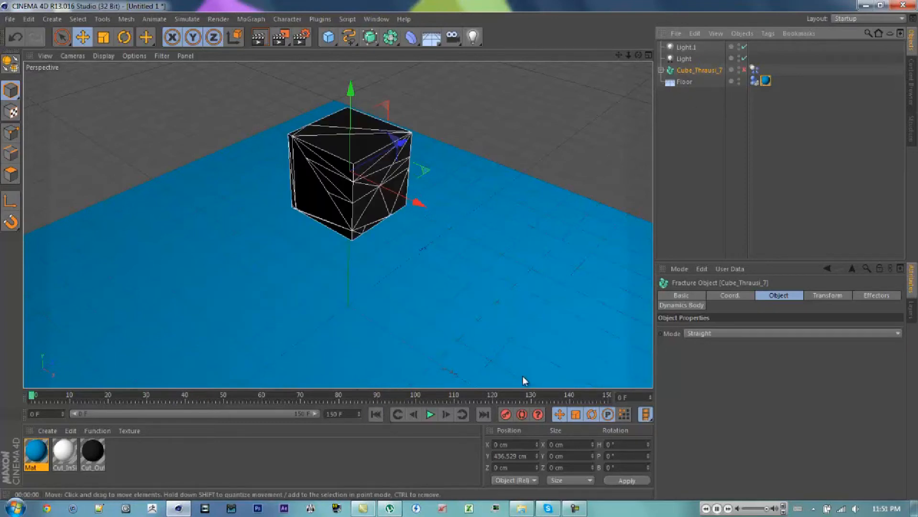
pyautogui.moveTo(458, 75)
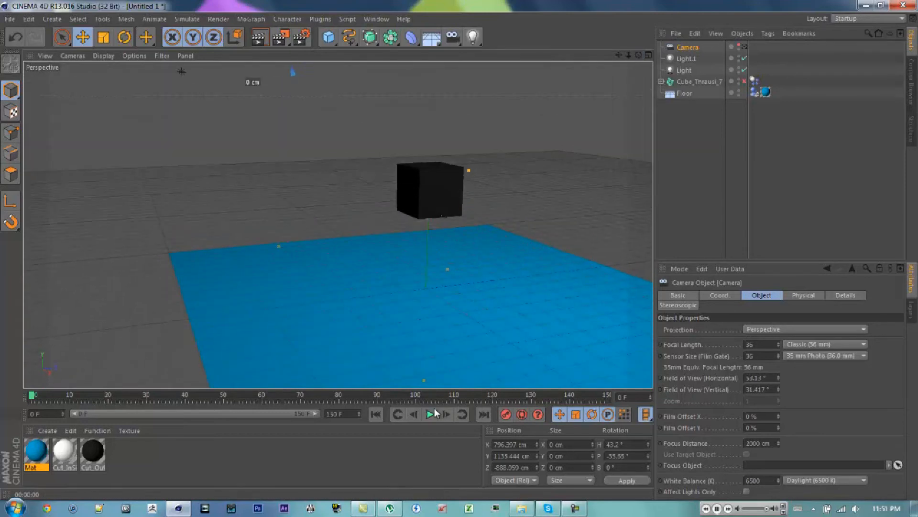
# Step: Add a camera framing the cube above the blue floor and check it in the Object Manager
pyautogui.click(431, 414)
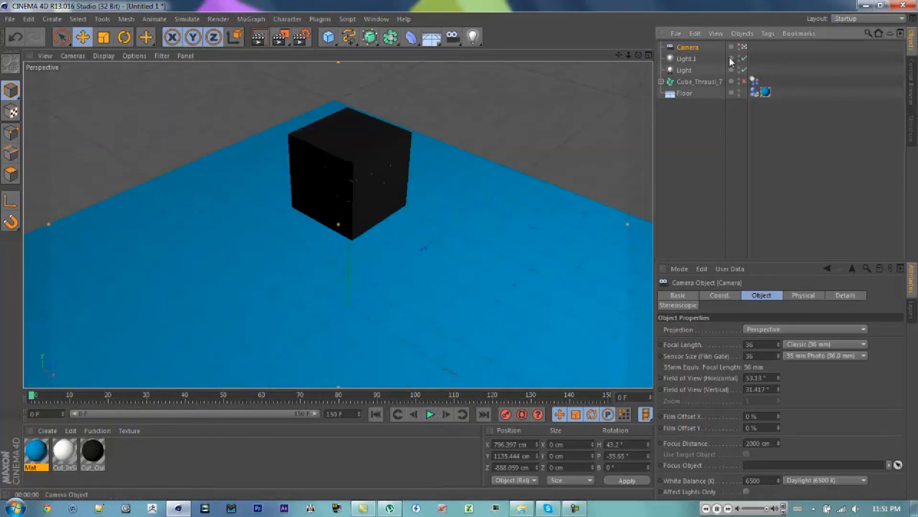
pyautogui.click(698, 81)
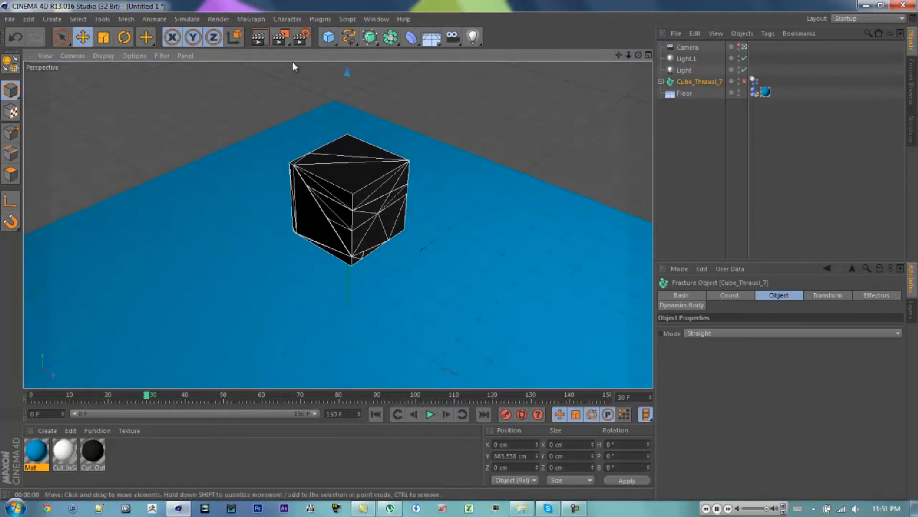
# Step: Move Cube_Thrausi_7 up along Y to 865.538 cm so it drops from above
pyautogui.click(375, 415)
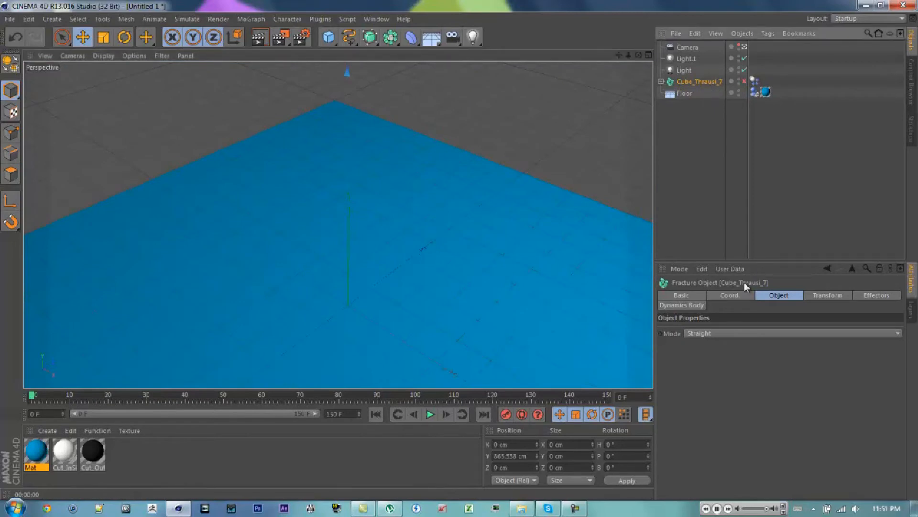
pyautogui.click(681, 304)
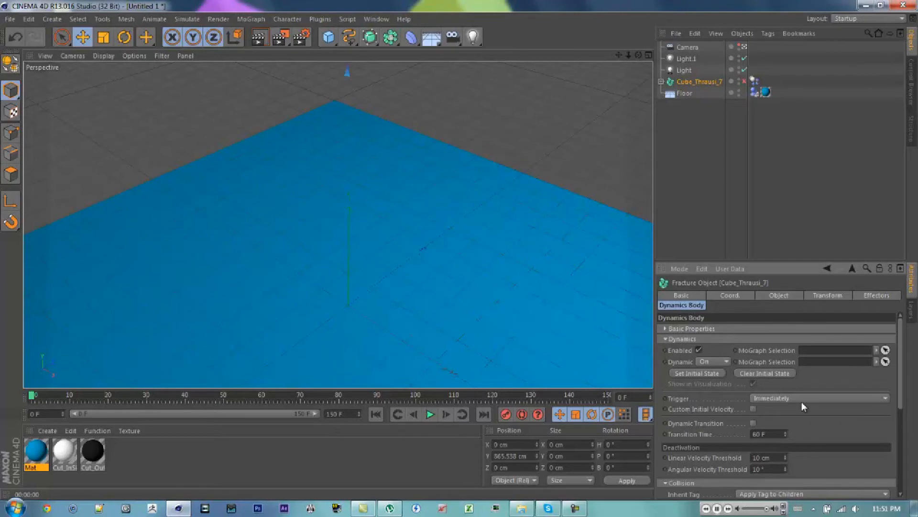
pyautogui.moveTo(904, 357)
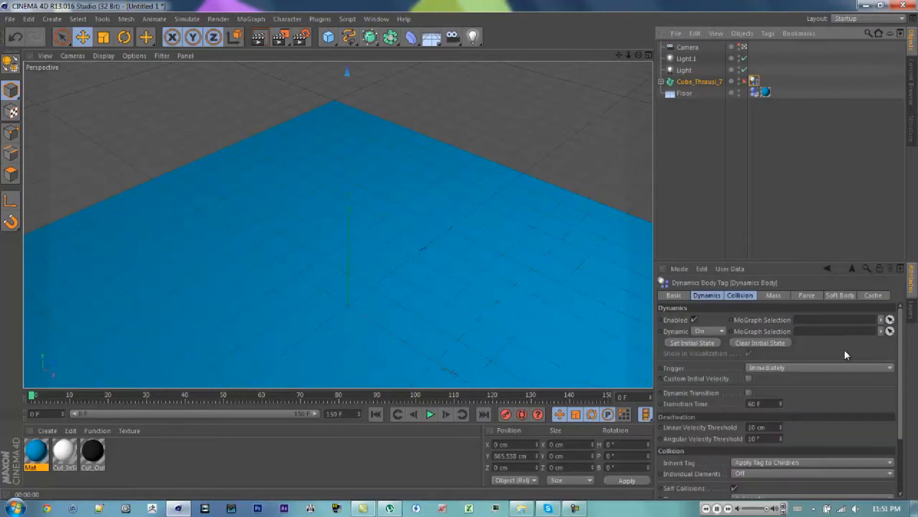
# Step: Uncheck Self Collisions in the cube's Dynamics Body Collision settings and play the fall
pyautogui.click(740, 295)
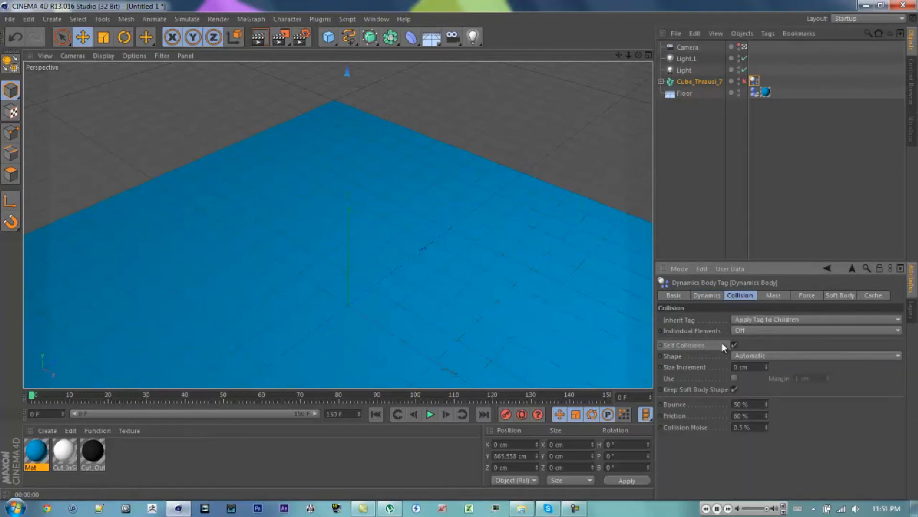
pyautogui.click(734, 344)
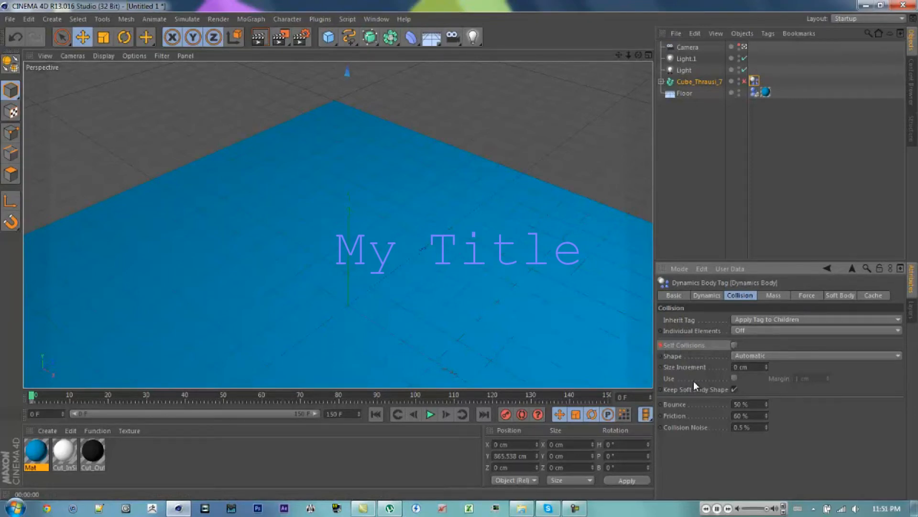
pyautogui.click(430, 415)
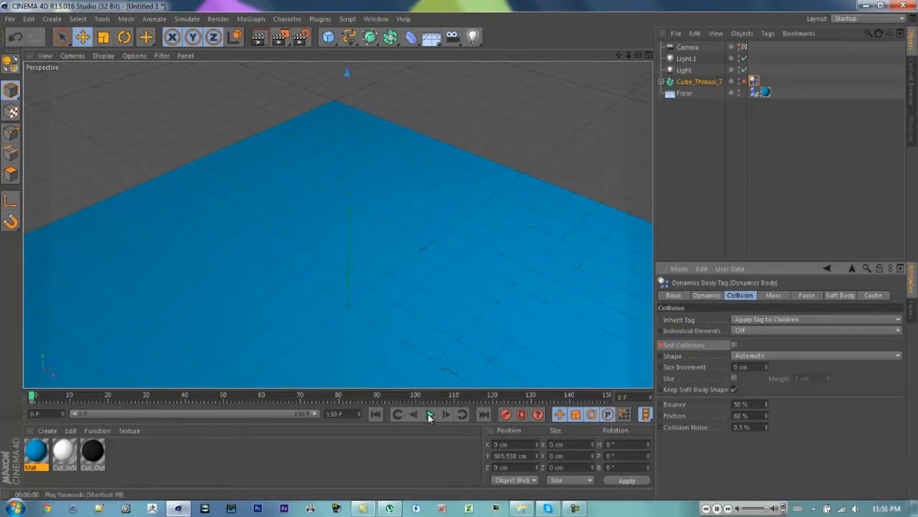
pyautogui.click(430, 414)
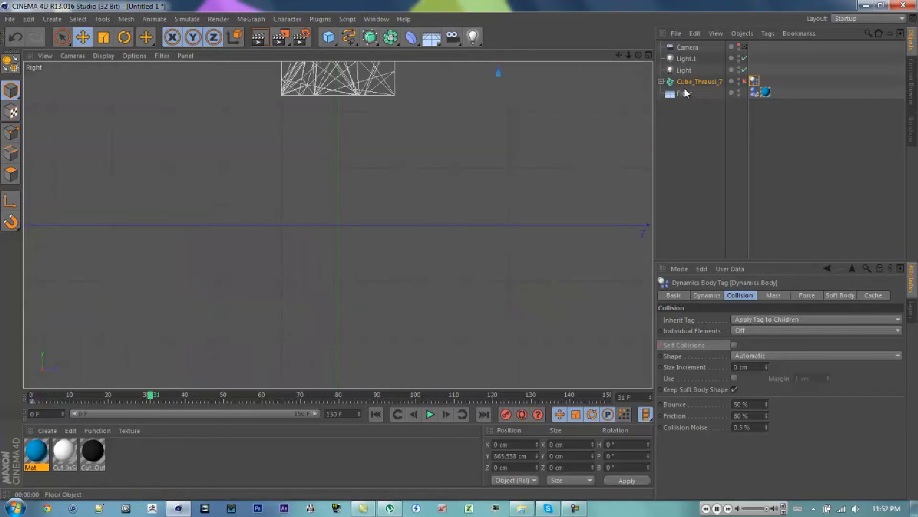
# Step: Replay the cube's fall in the Right view, then reopen the Floor's Dynamics Body collision settings
pyautogui.click(684, 93)
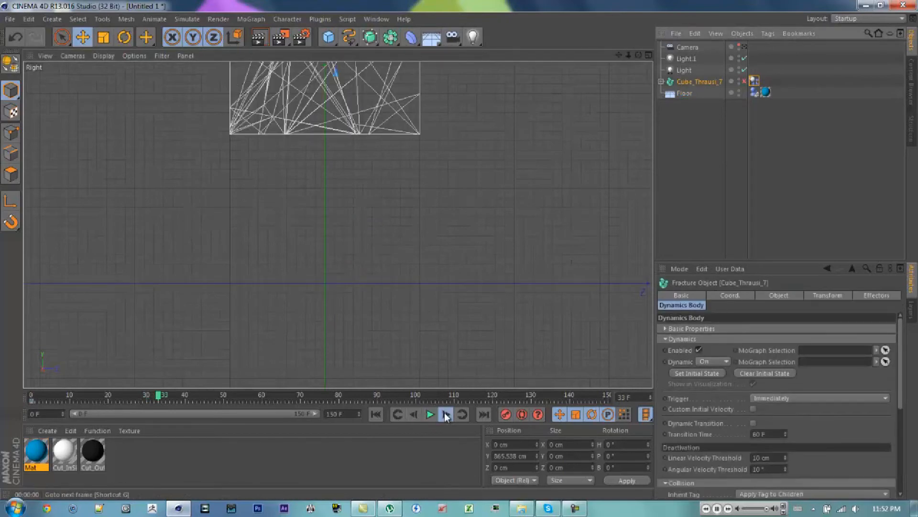
pyautogui.click(430, 414)
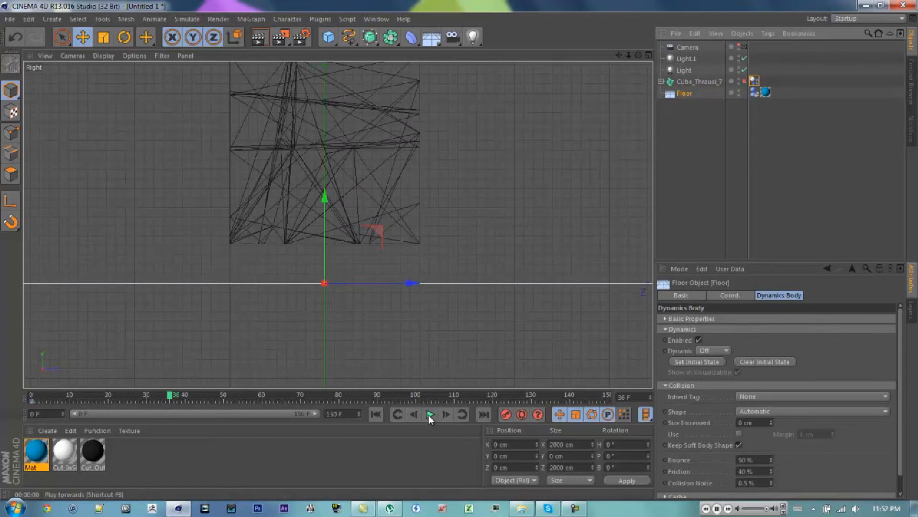
pyautogui.click(430, 415)
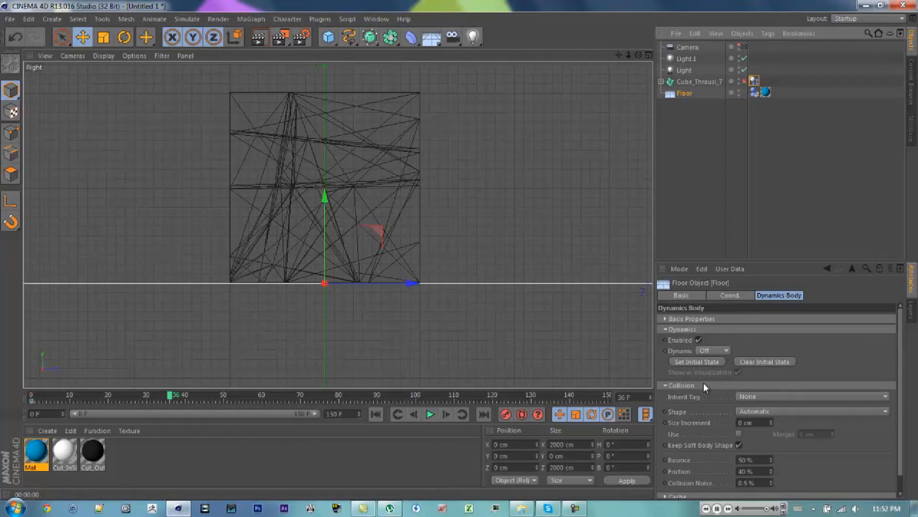
pyautogui.click(375, 415)
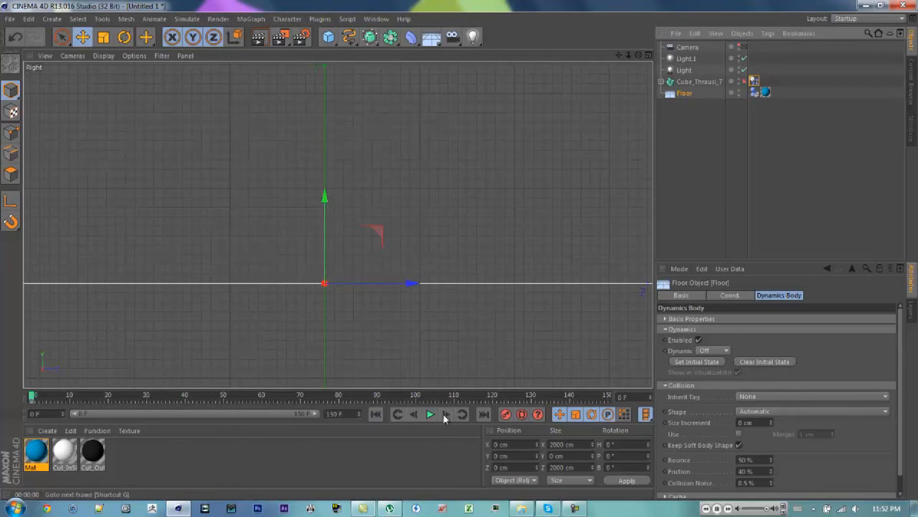
pyautogui.click(430, 415)
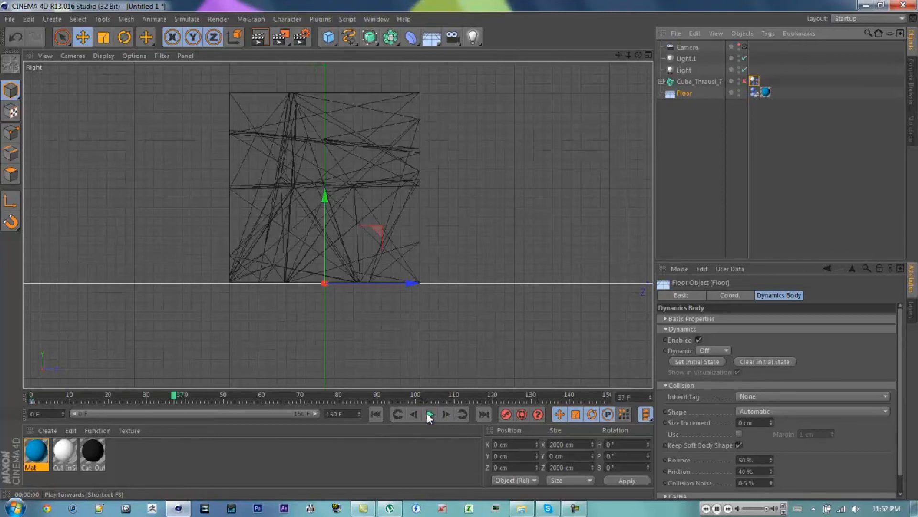
pyautogui.click(430, 415)
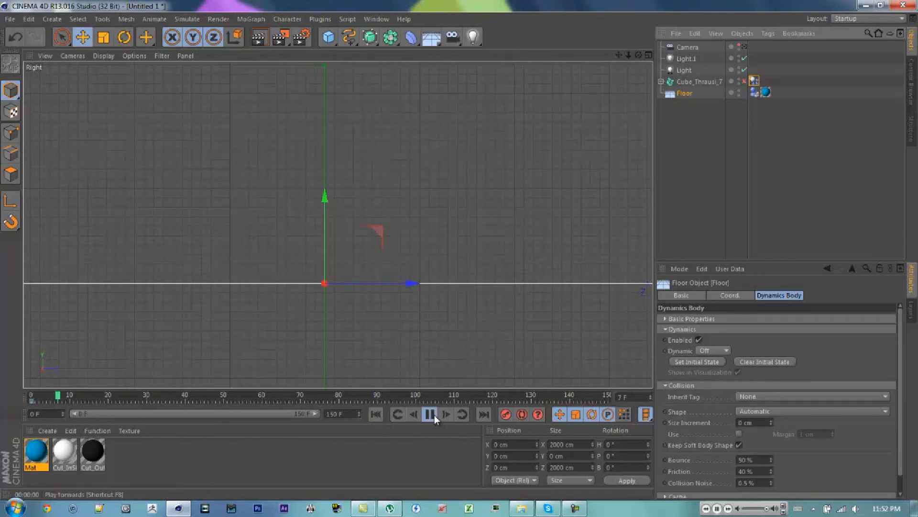
pyautogui.click(430, 414)
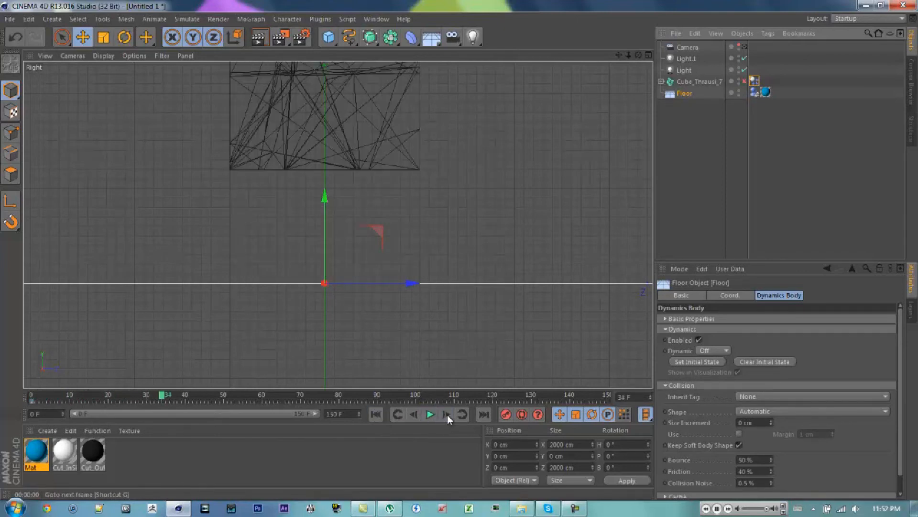
pyautogui.click(431, 414)
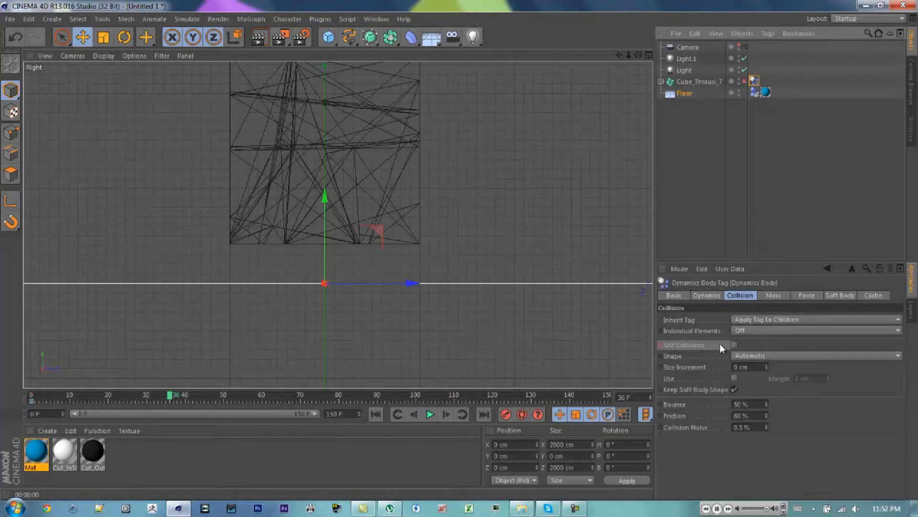
pyautogui.click(734, 344)
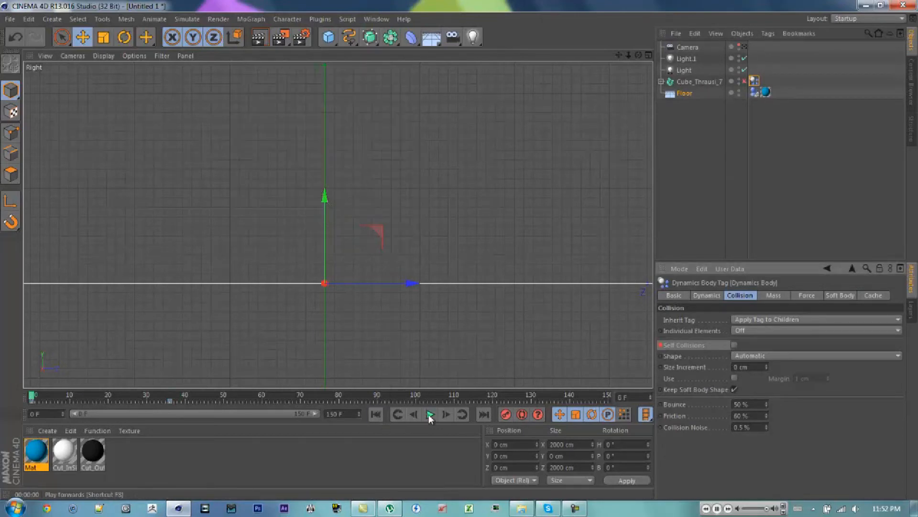
# Step: Play the drop in Perspective, then again through the scene camera
pyautogui.click(430, 415)
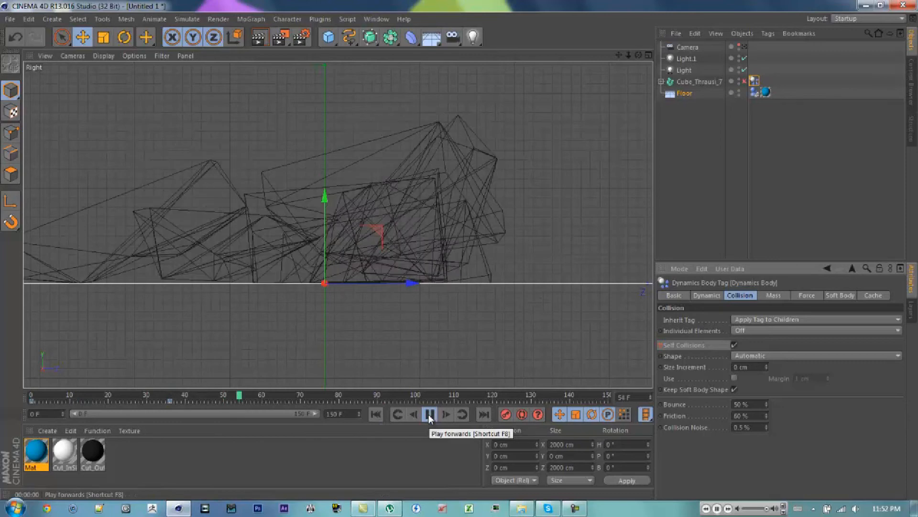
pyautogui.click(430, 414)
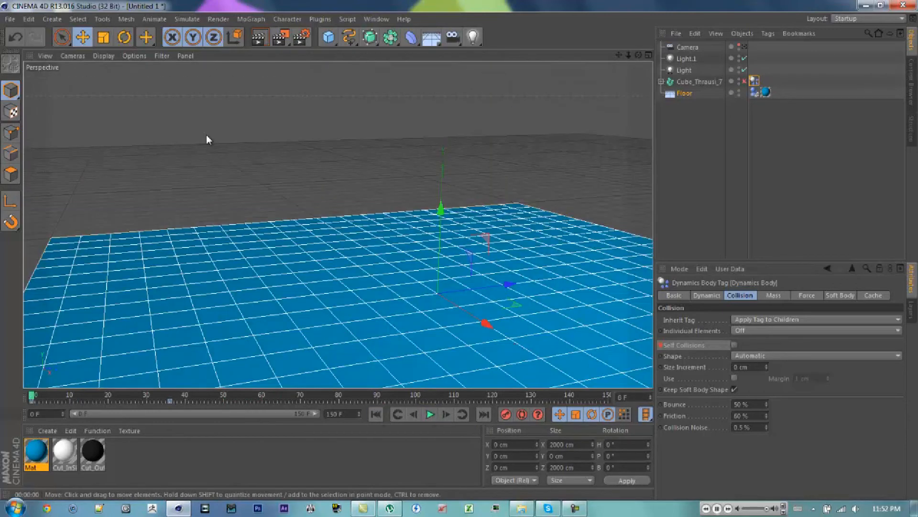
pyautogui.moveTo(478, 383)
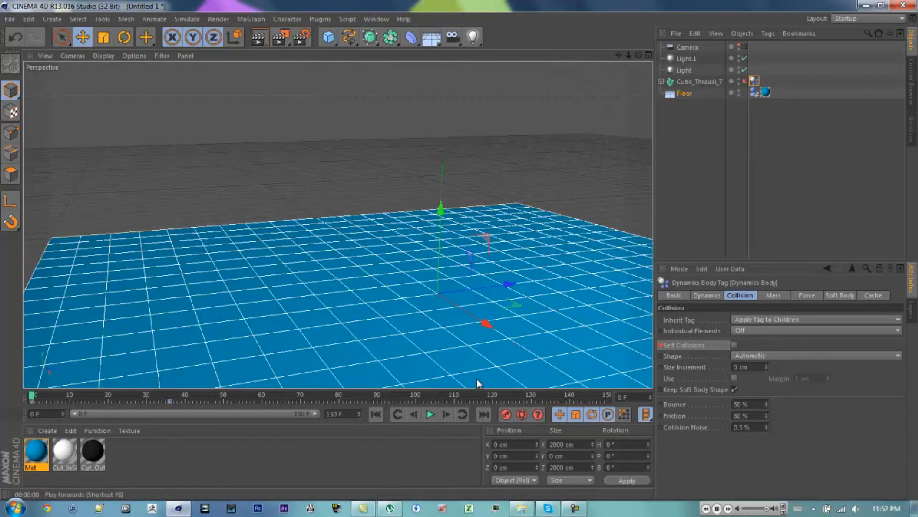
pyautogui.click(430, 414)
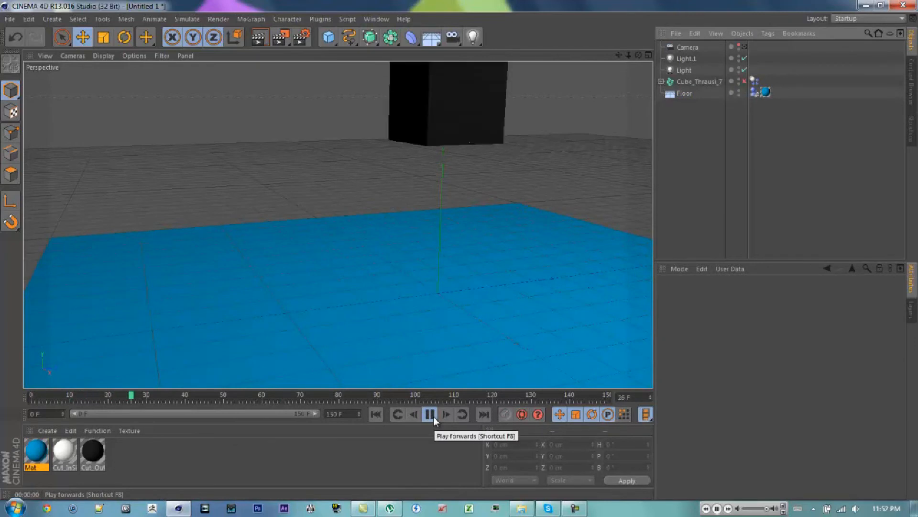
pyautogui.click(430, 415)
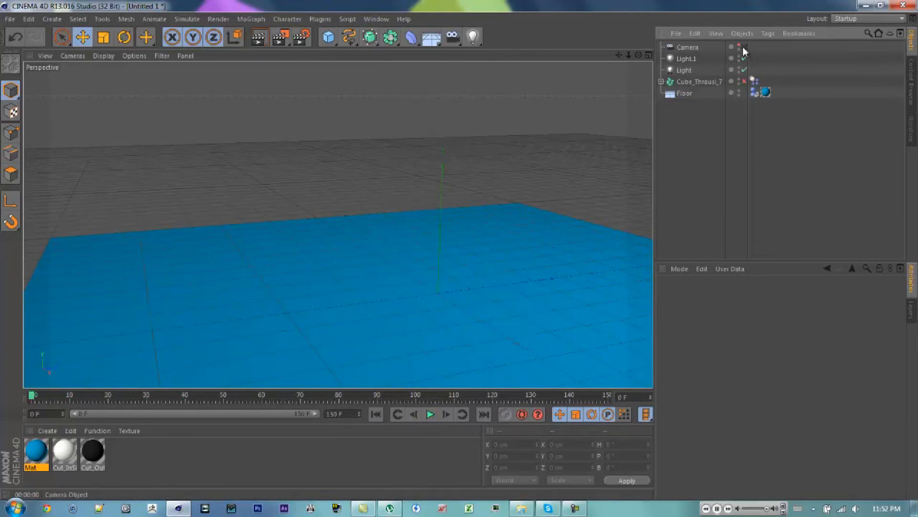
pyautogui.click(430, 414)
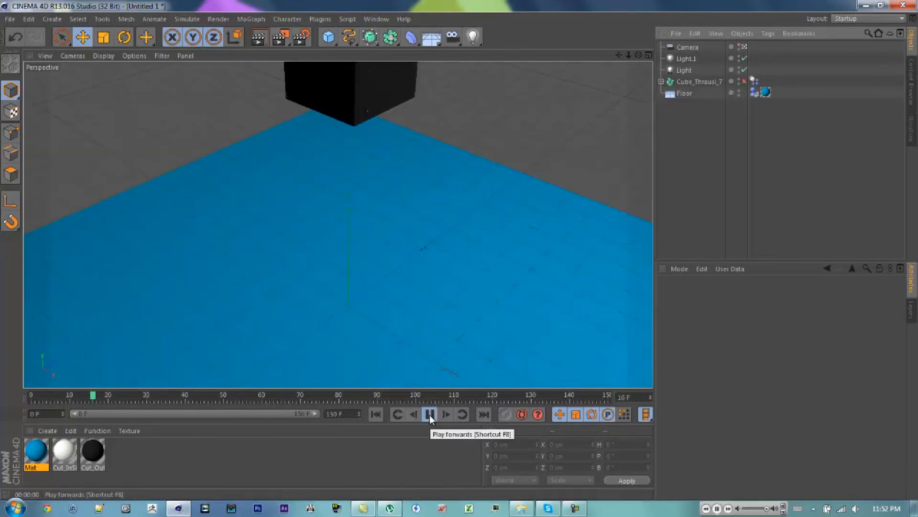
pyautogui.click(430, 415)
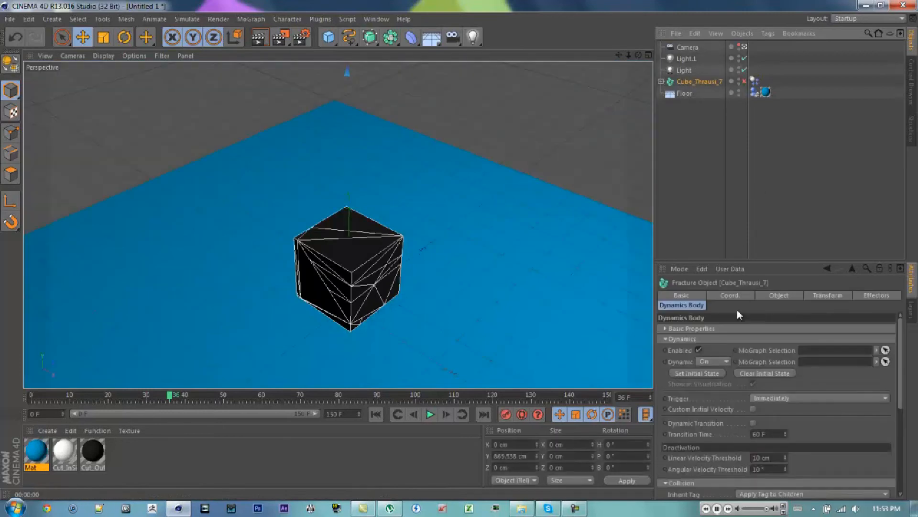
# Step: Check Self Collisions on the cube's Dynamics Body and play the shatter to test
pyautogui.click(730, 295)
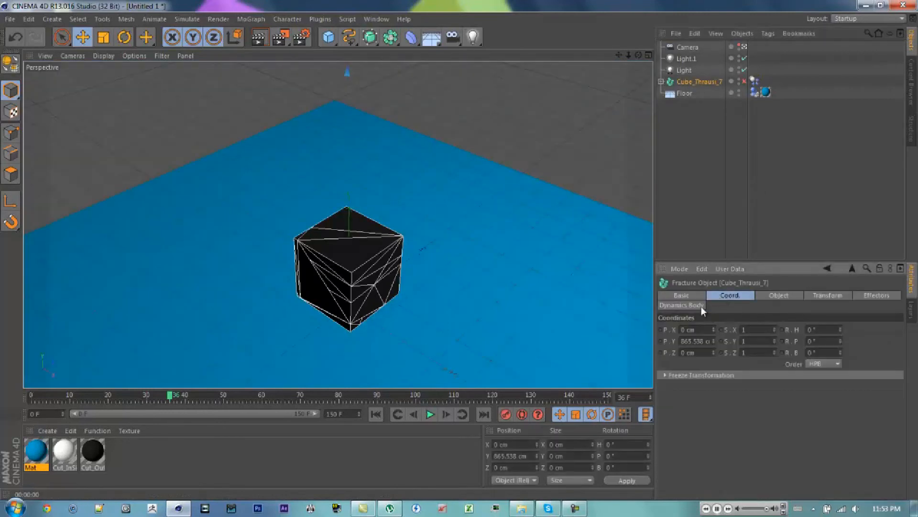
pyautogui.click(681, 304)
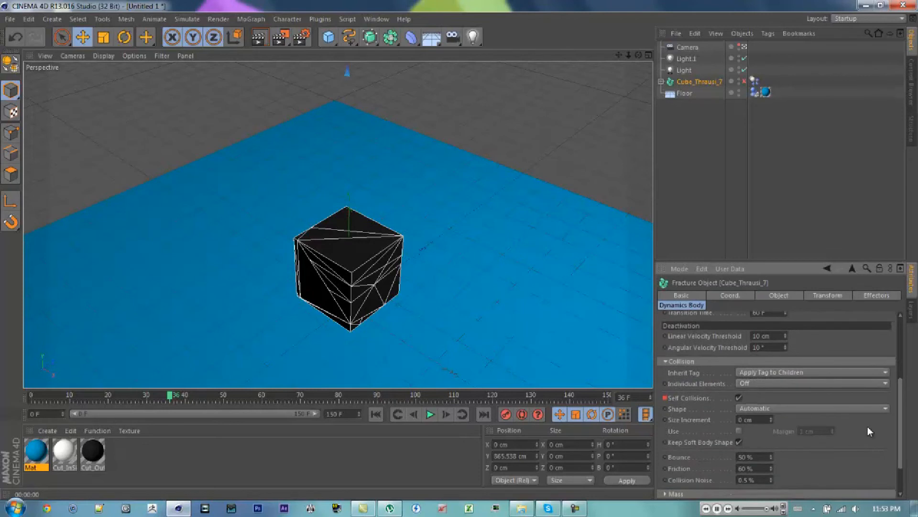
pyautogui.moveTo(376, 414)
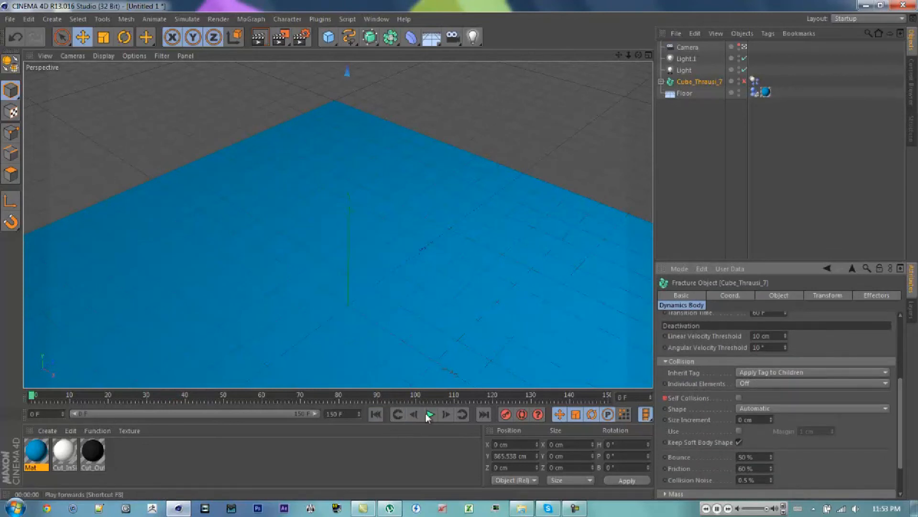
pyautogui.click(429, 414)
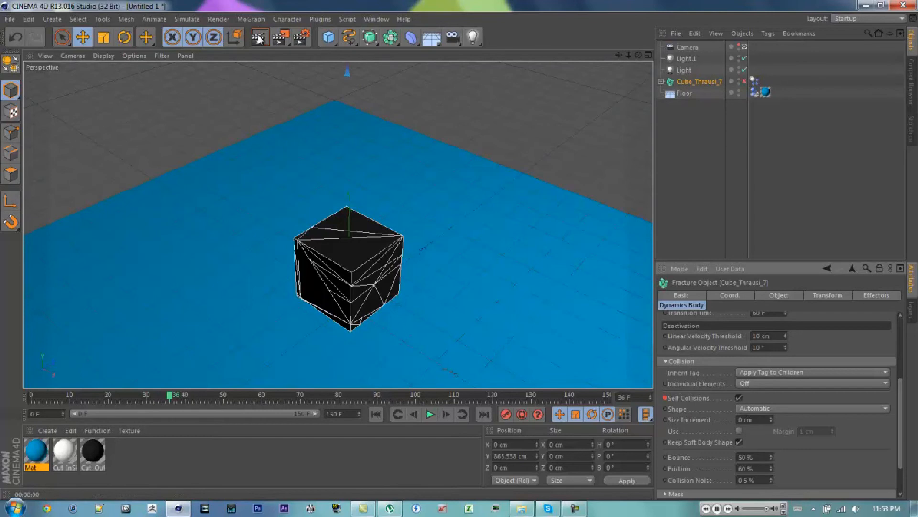
pyautogui.click(430, 414)
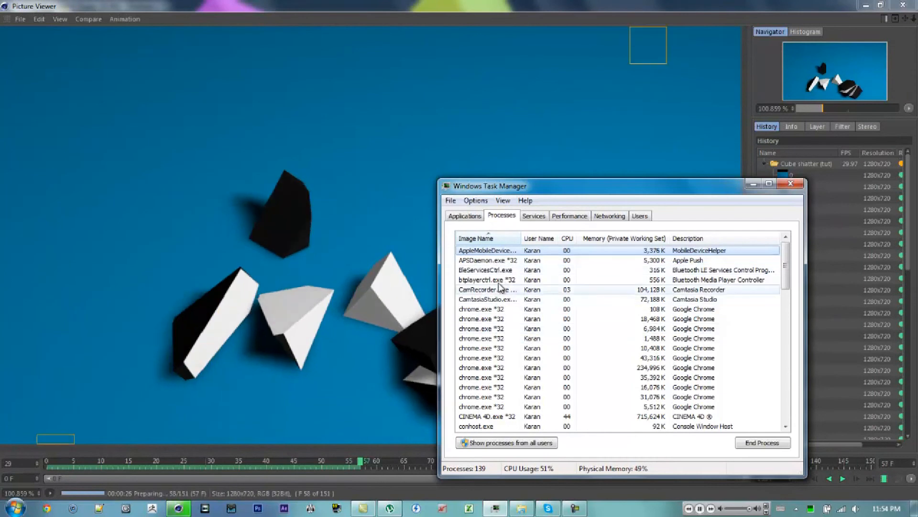
# Step: Render the shatter to Picture Viewer and right-click a running process in Task Manager
pyautogui.rightClick(487, 387)
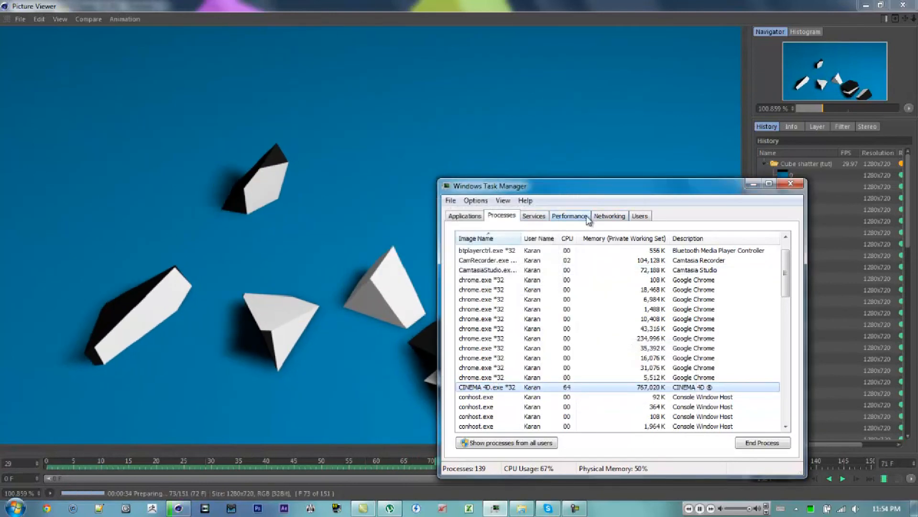
# Step: View CPU and memory usage on the Performance tab, then close Task Manager
pyautogui.click(569, 216)
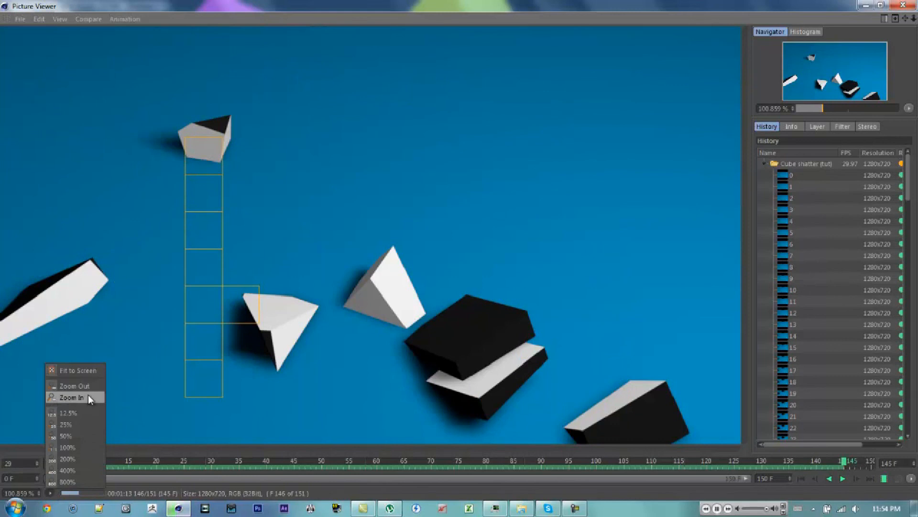
pyautogui.moveTo(88, 446)
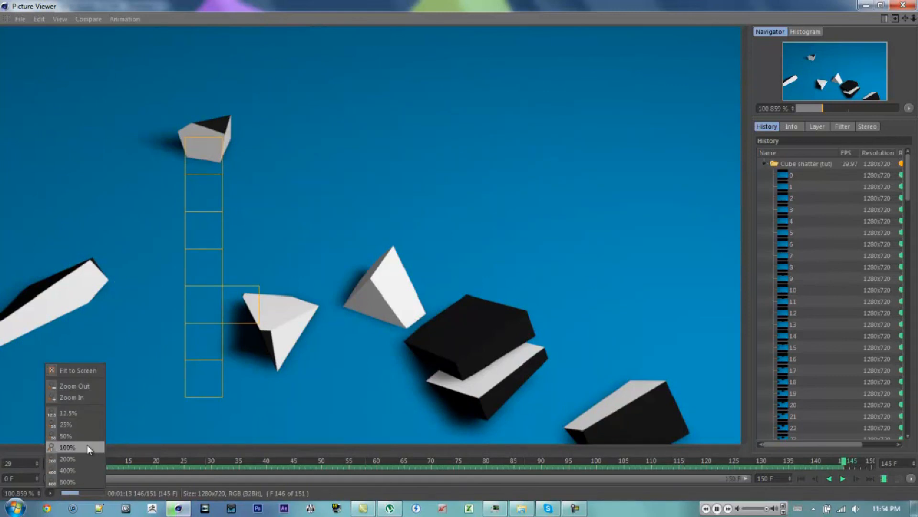
# Step: View the 151-frame shatter render at 100% zoom, play it back, then close Picture Viewer
pyautogui.click(66, 447)
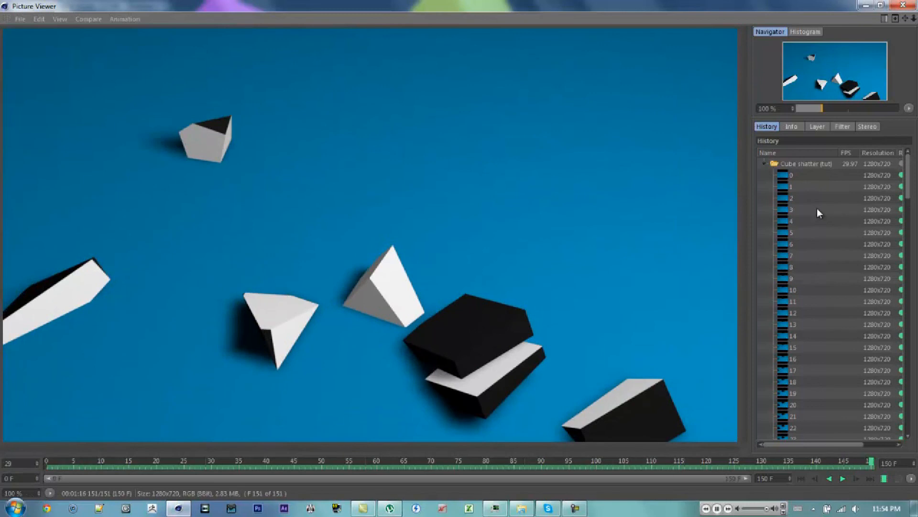
pyautogui.click(792, 221)
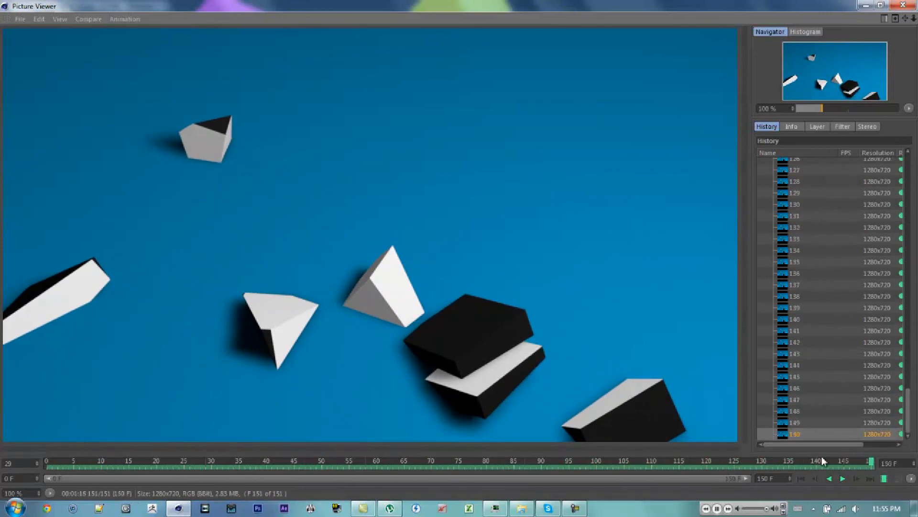
pyautogui.click(841, 478)
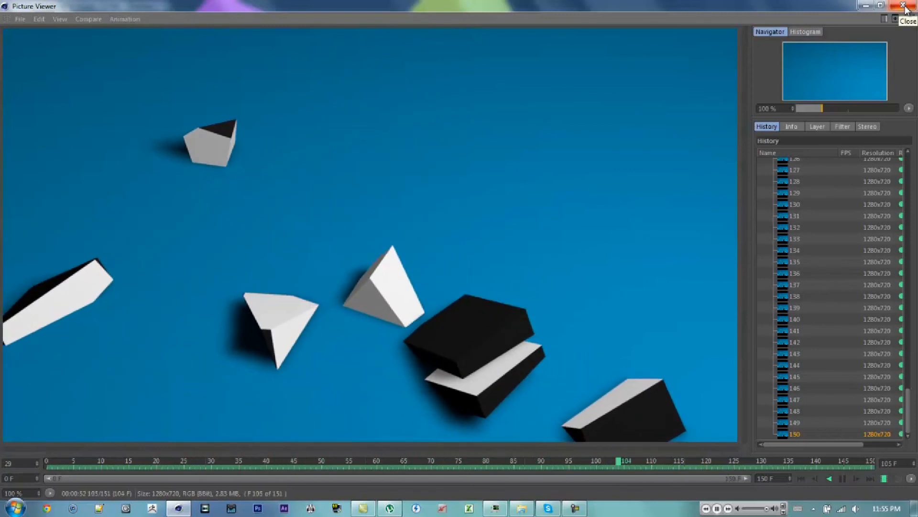
pyautogui.click(907, 6)
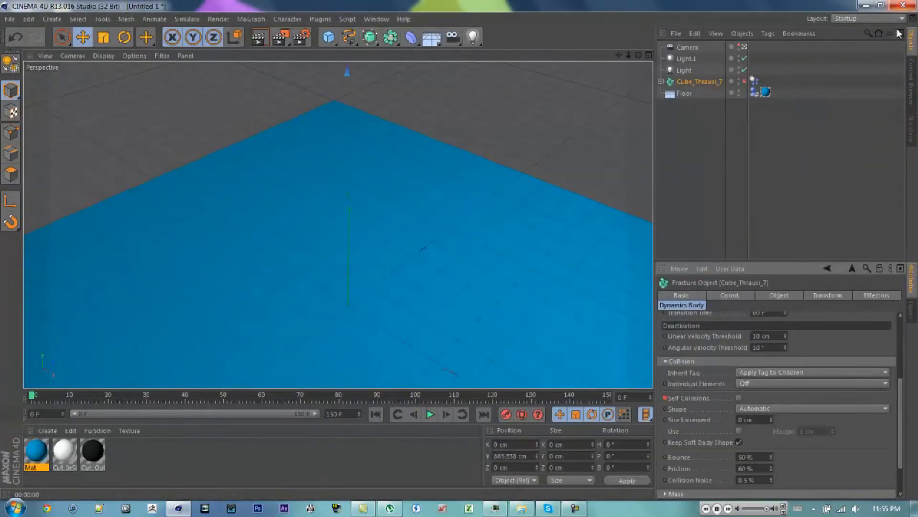